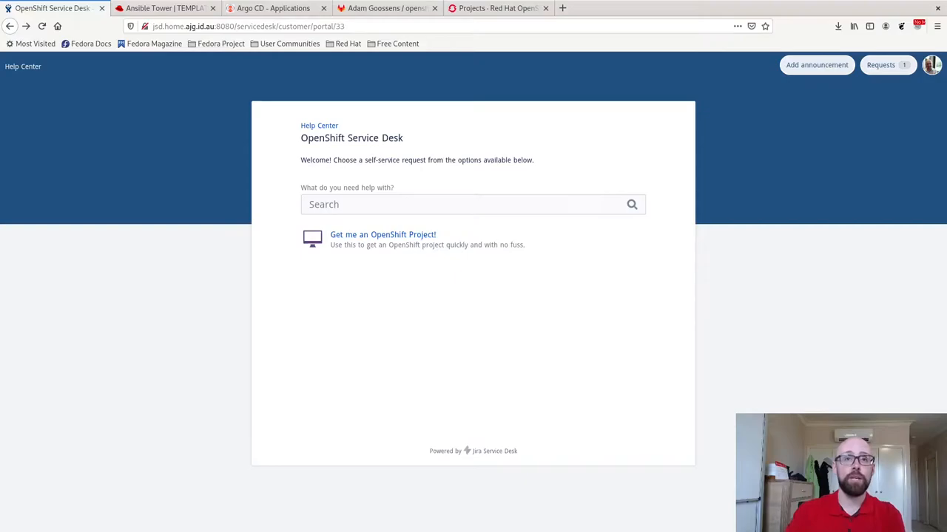
Open the empty 'Get me an OpenShift Project!' request form in the OpenShift portal
click(382, 234)
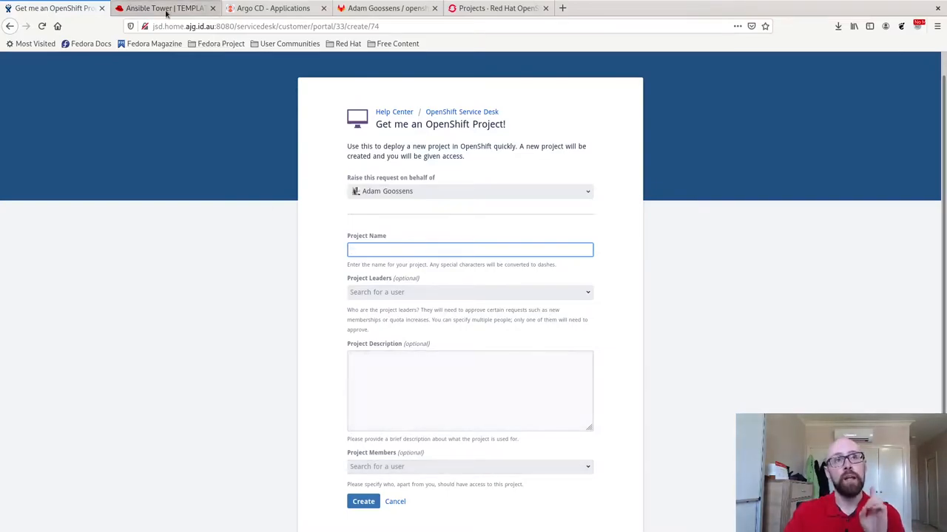
View the Create OpenShift Project template with its create-new-project.yaml playbook and extra variables
click(164, 8)
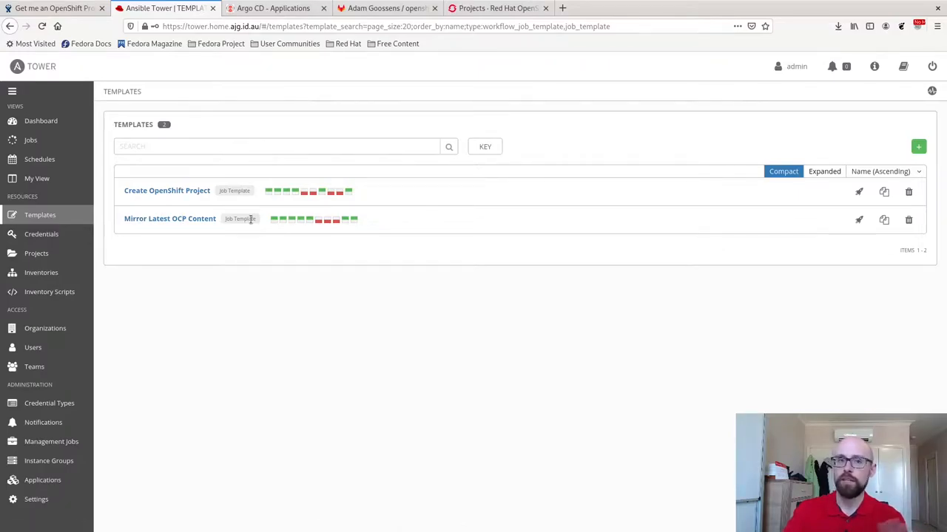
mouse_move(165, 195)
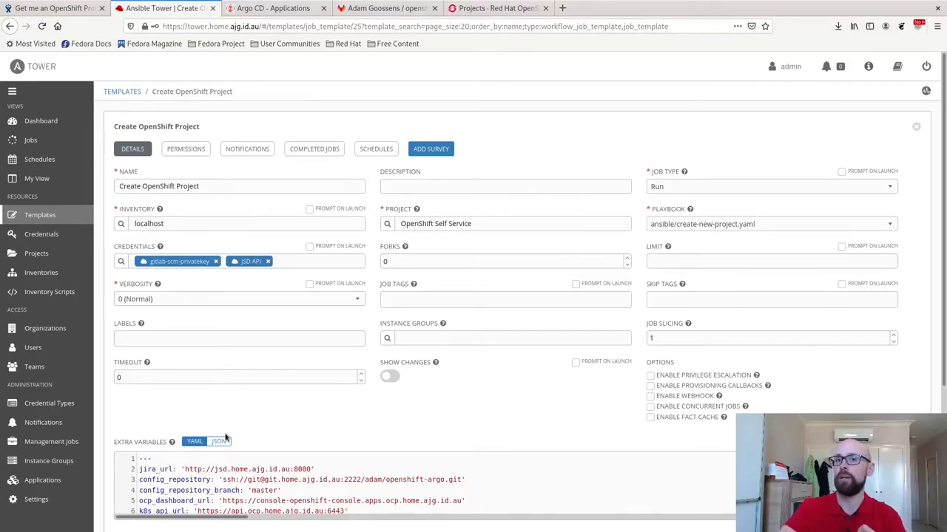
click(274, 8)
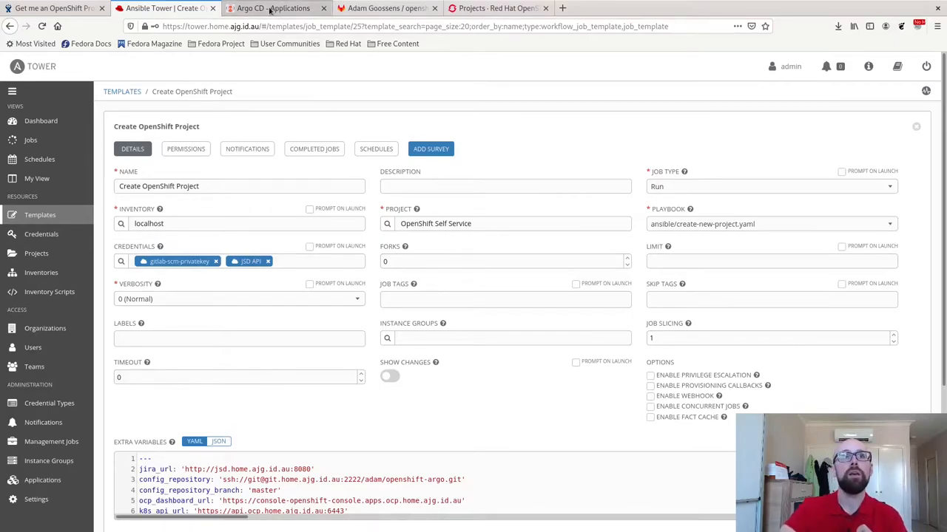
Check that Argo CD lists only governance-parent, Healthy and Synced
click(272, 8)
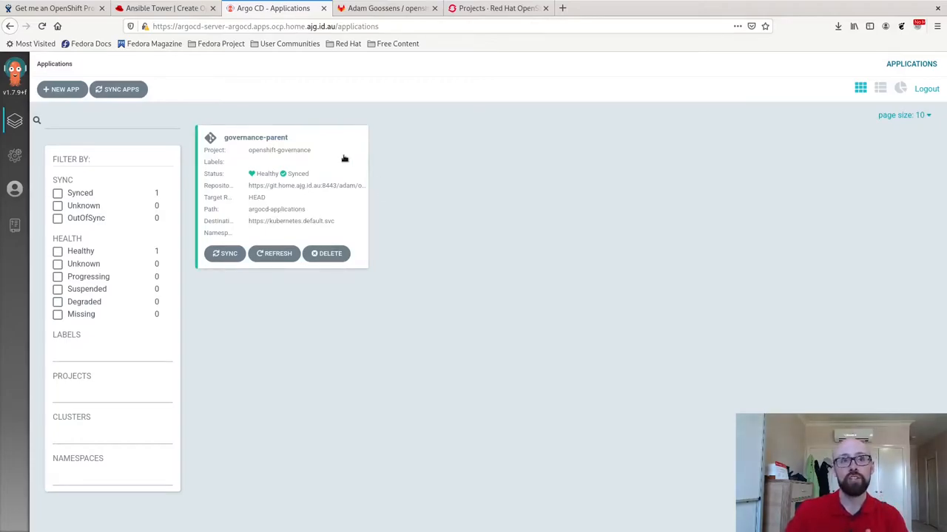
mouse_move(337, 161)
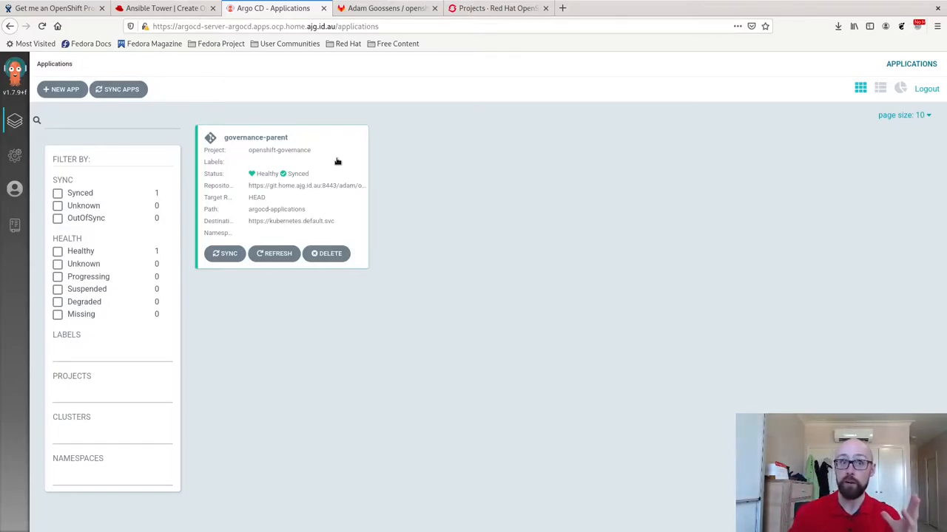
mouse_move(333, 168)
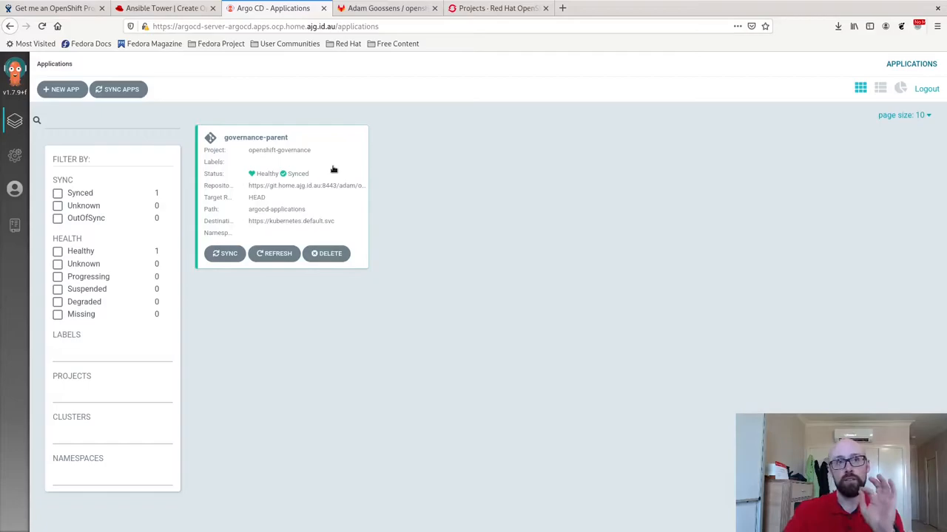
mouse_move(329, 175)
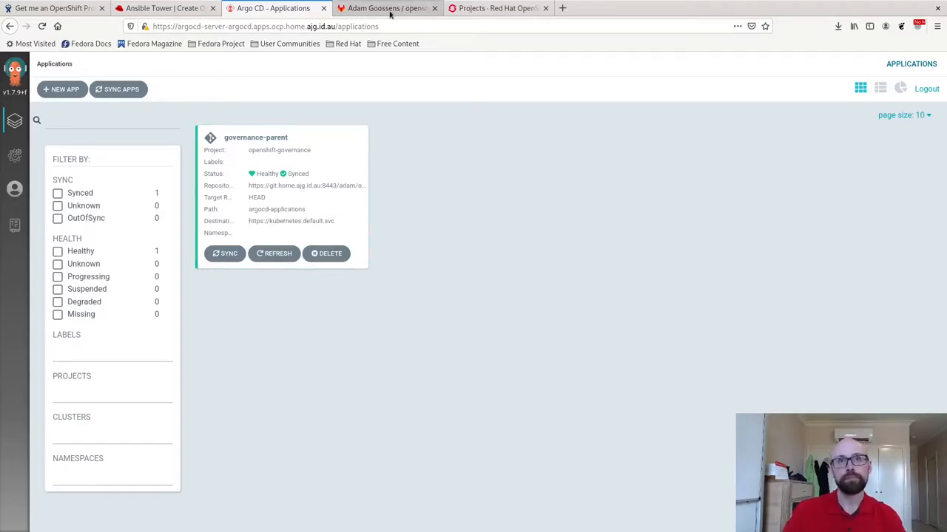
Read through the ansible/create-new-project.yaml playbook in the openshift-argo repository
click(385, 8)
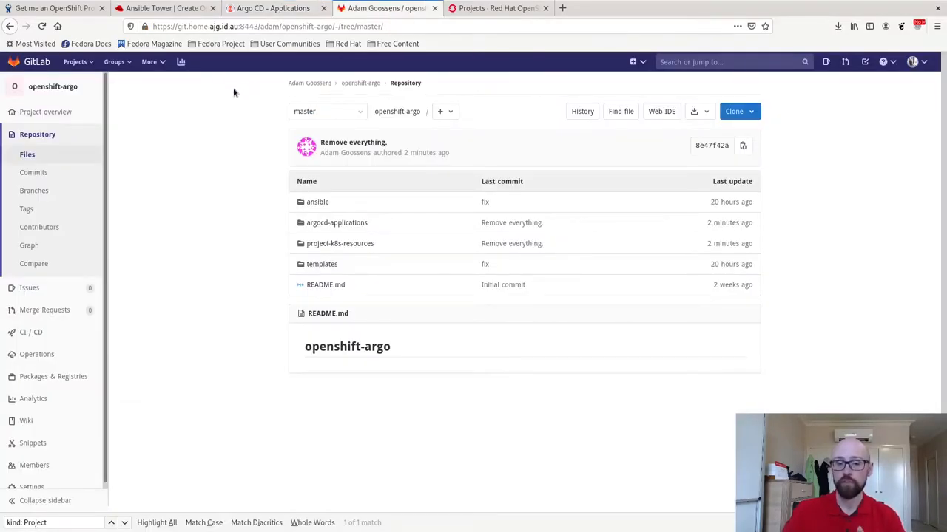
mouse_move(273, 122)
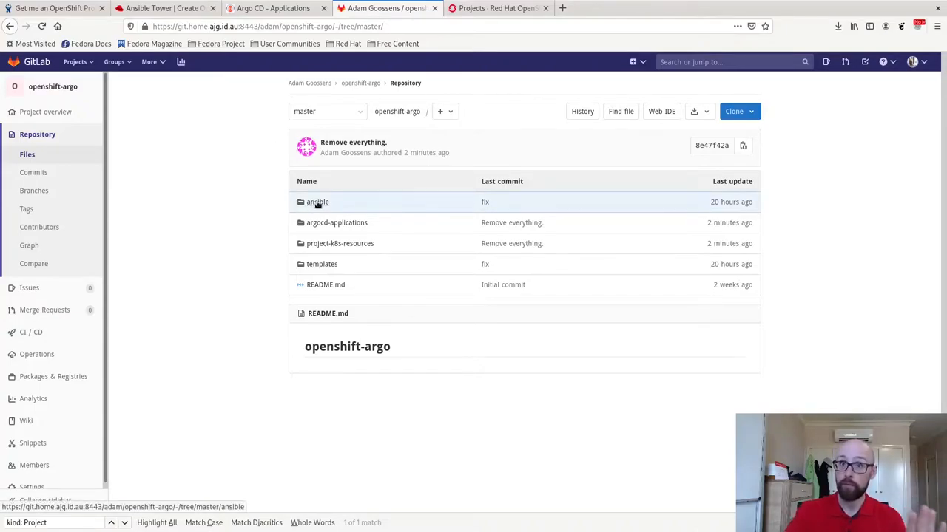
click(317, 201)
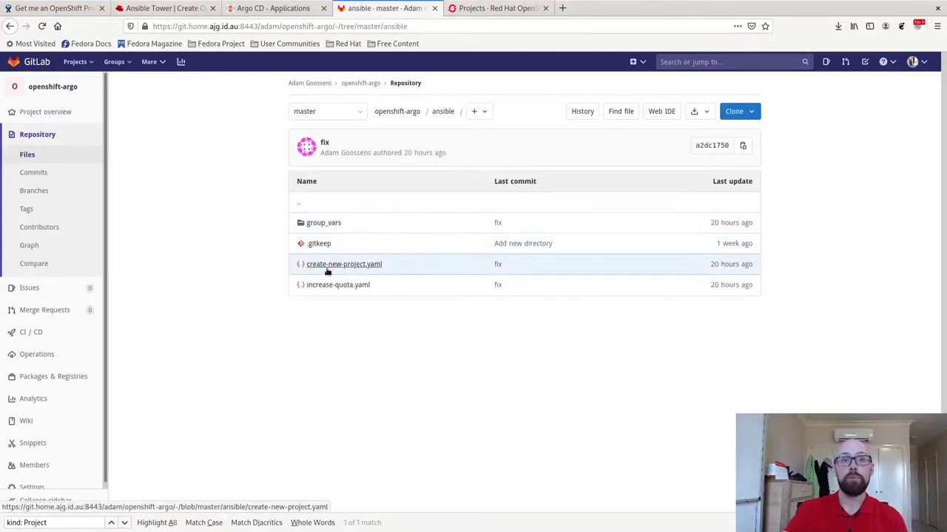
click(344, 264)
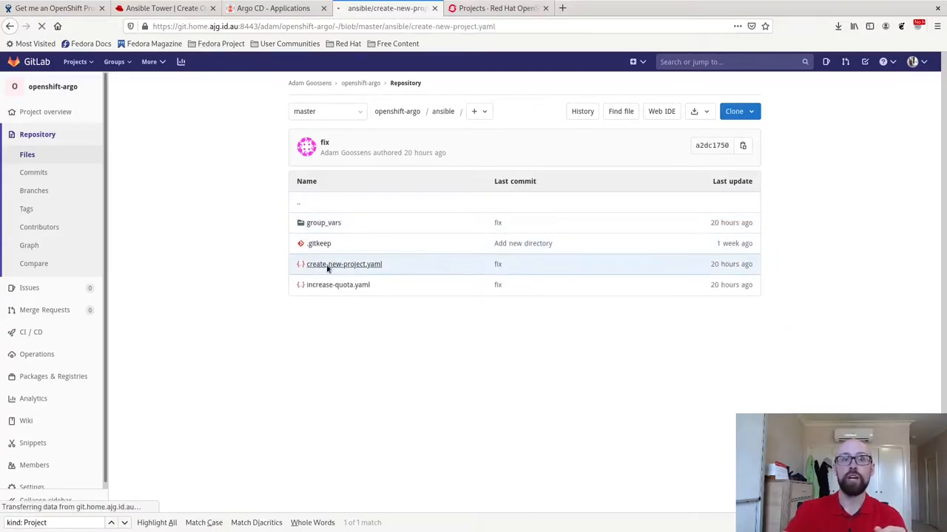
click(344, 264)
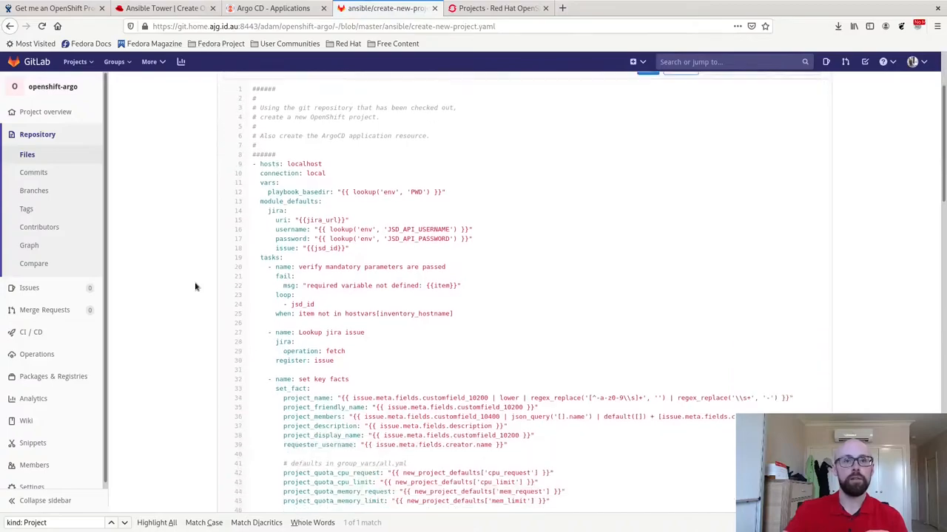
scroll(down, 3)
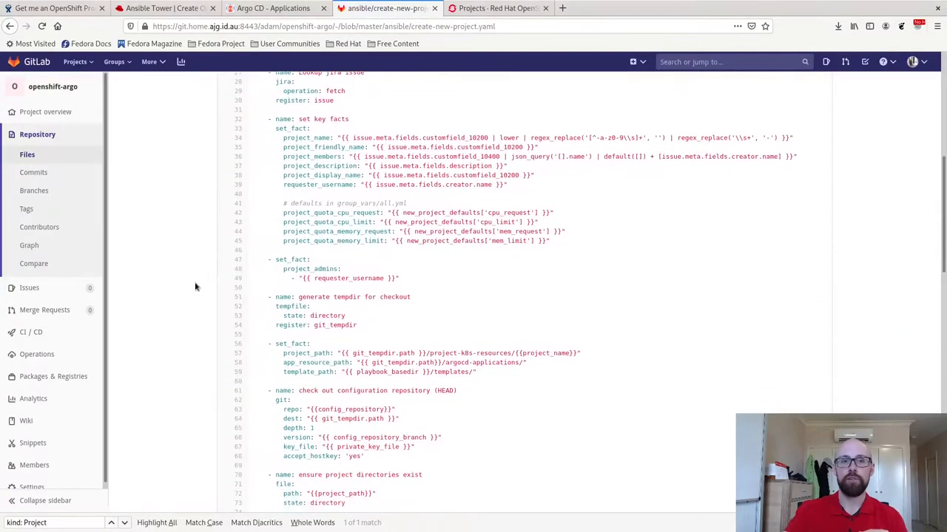
scroll(down, 3)
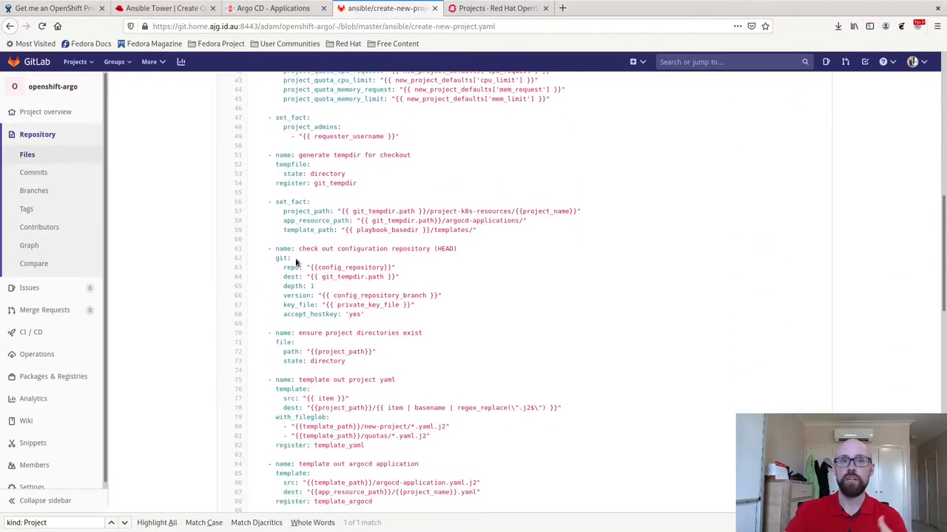
scroll(down, 3)
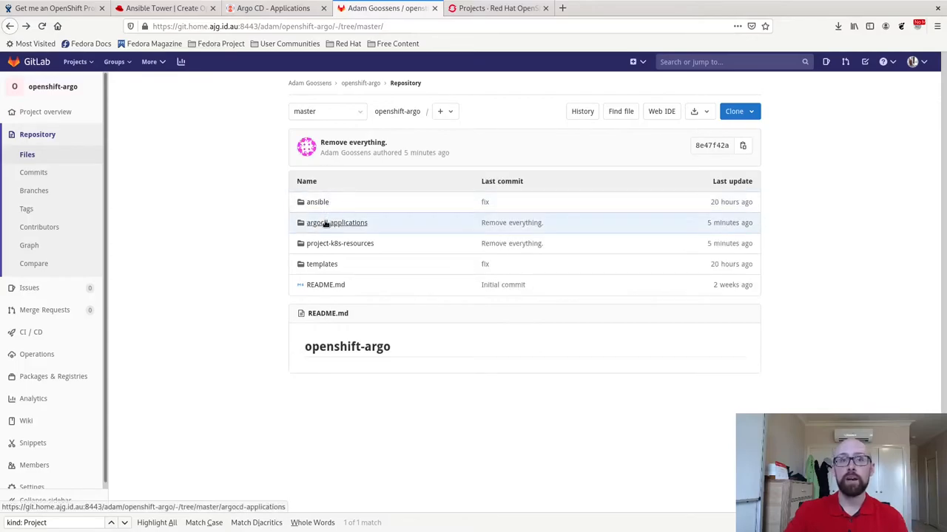
Confirm argocd-applications and project-k8s-resources each contain only .gitkeep
click(336, 223)
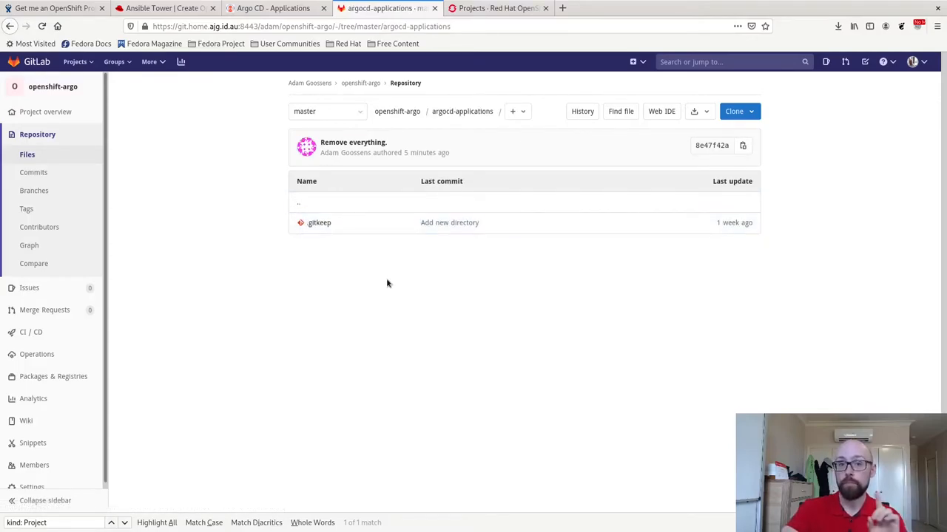
mouse_move(381, 279)
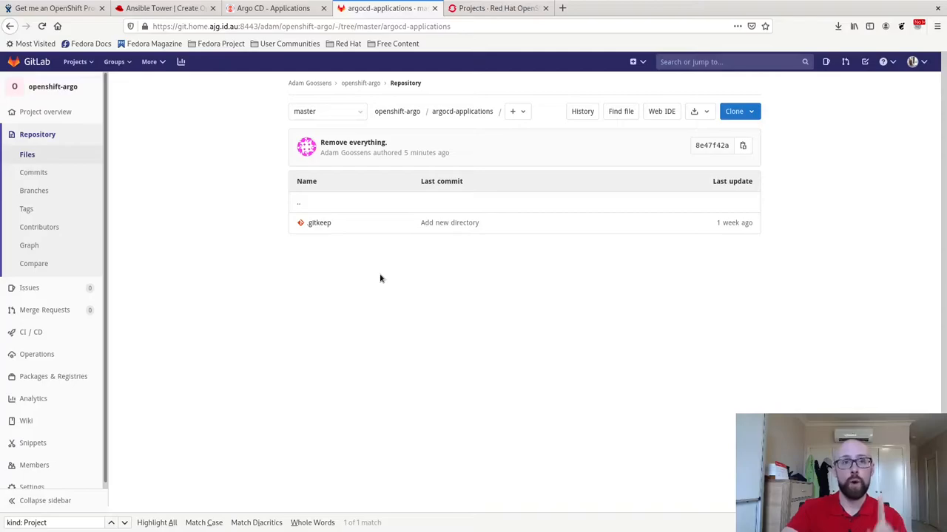
mouse_move(384, 277)
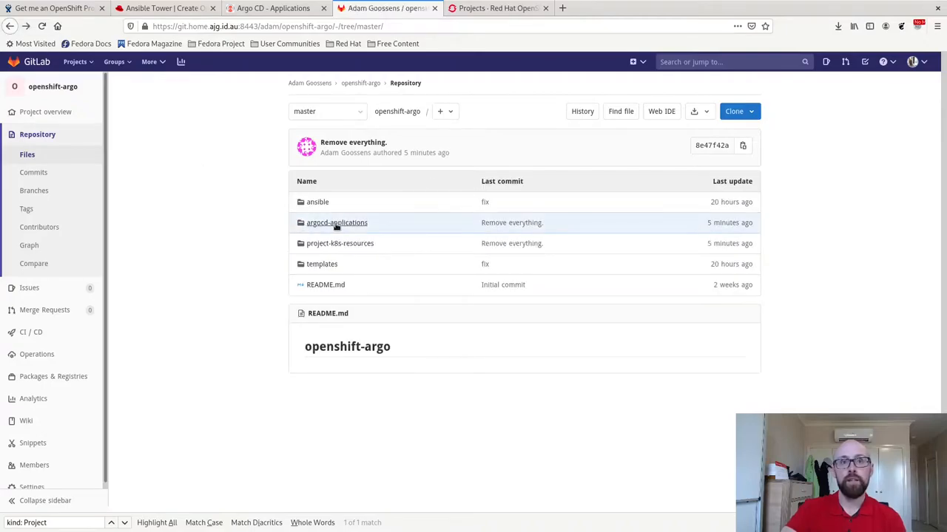
mouse_move(366, 223)
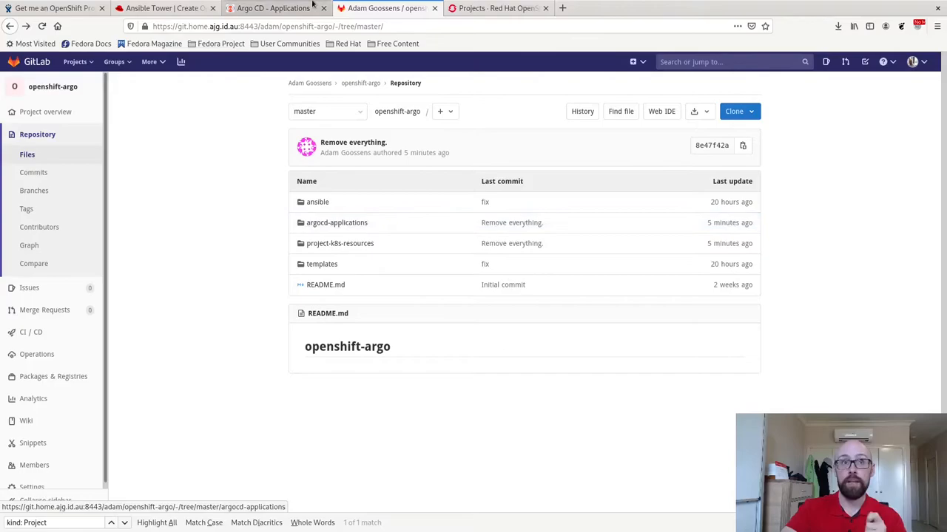
click(274, 8)
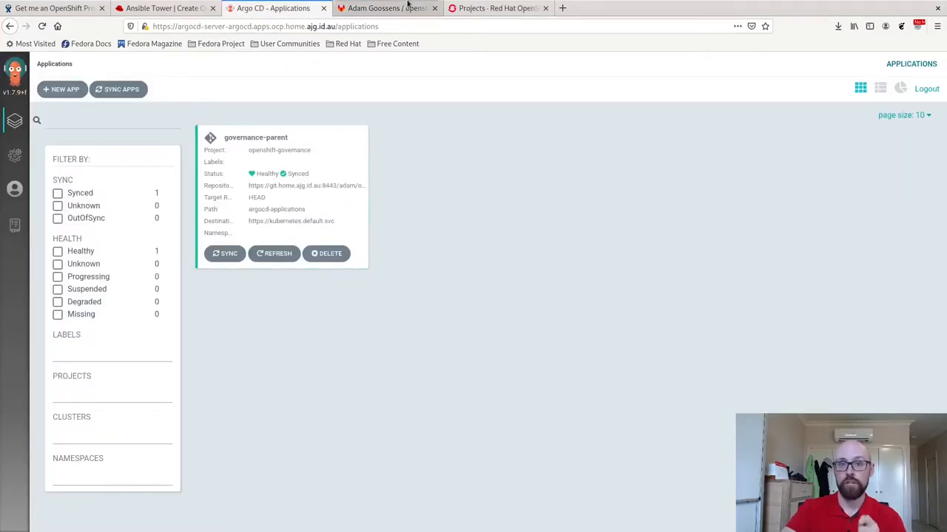
click(386, 8)
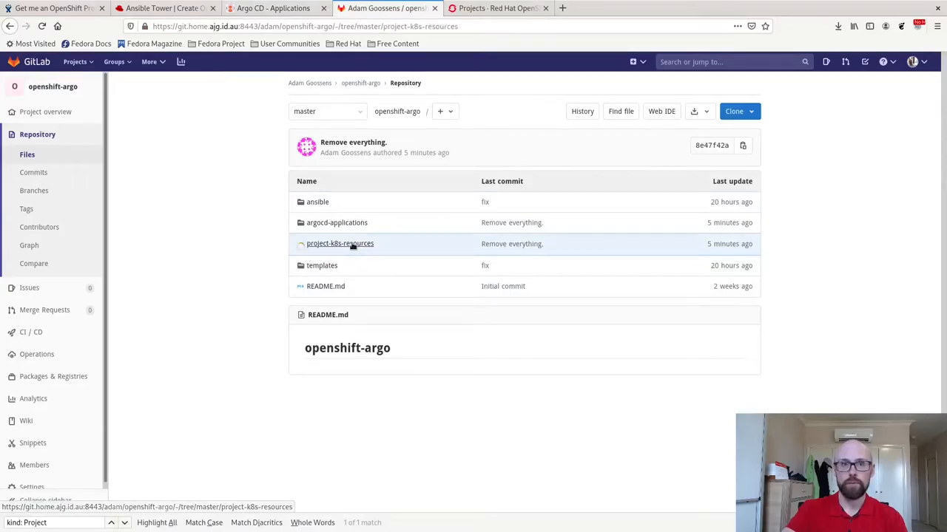
click(340, 243)
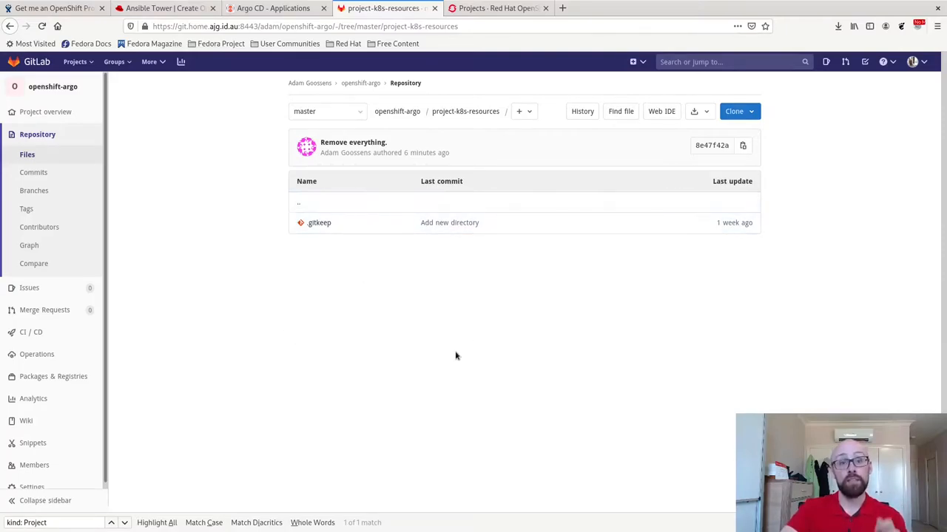
mouse_move(450, 322)
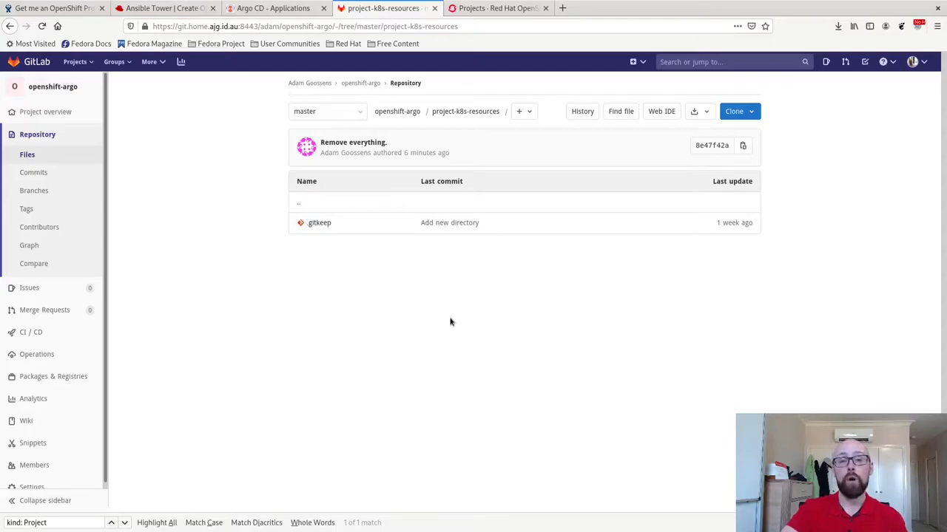
mouse_move(445, 333)
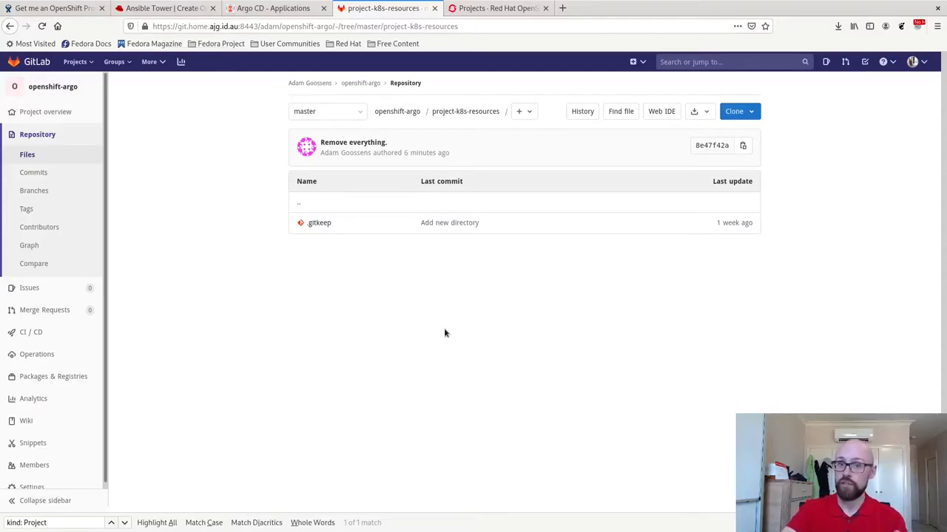
mouse_move(449, 333)
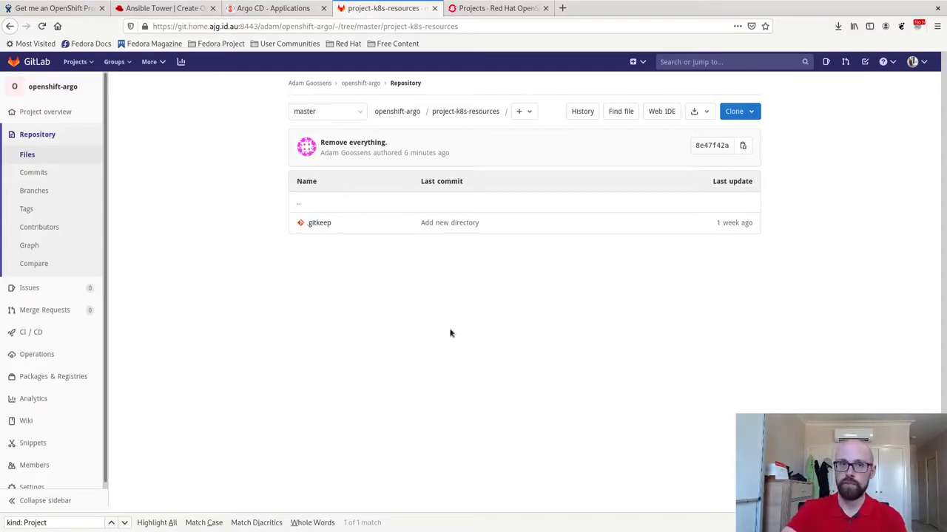
Confirm no OpenShift projects match the name filter 'project-'
click(497, 9)
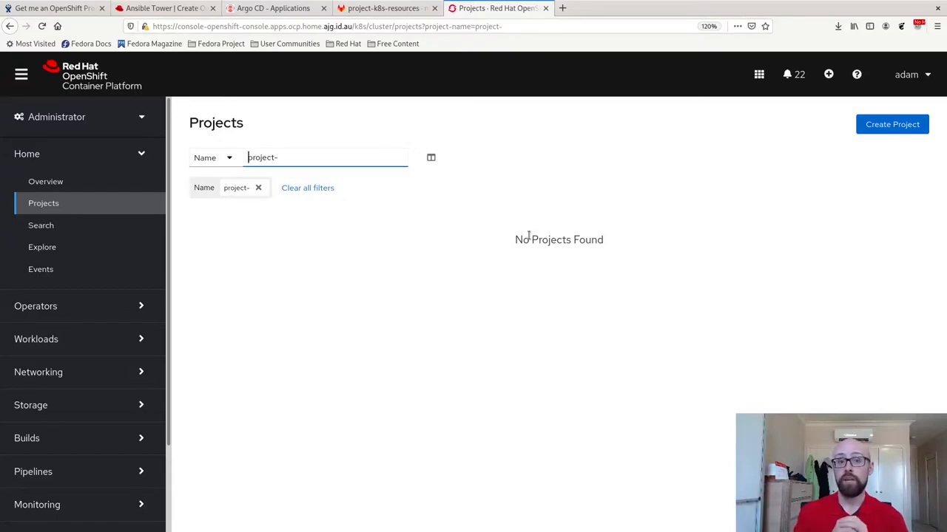
mouse_move(540, 204)
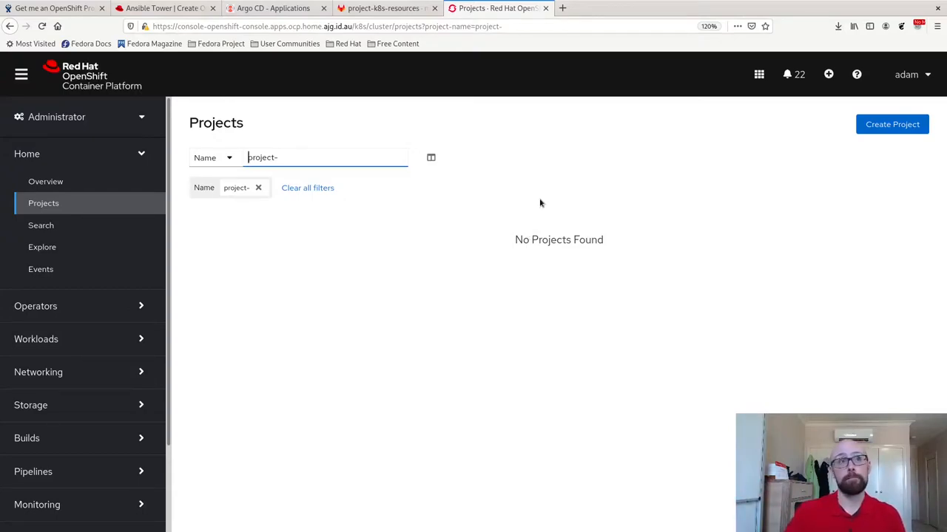
Fill in name 'Project Alpha', description 'This is the description for project alpha', member User Two
click(56, 8)
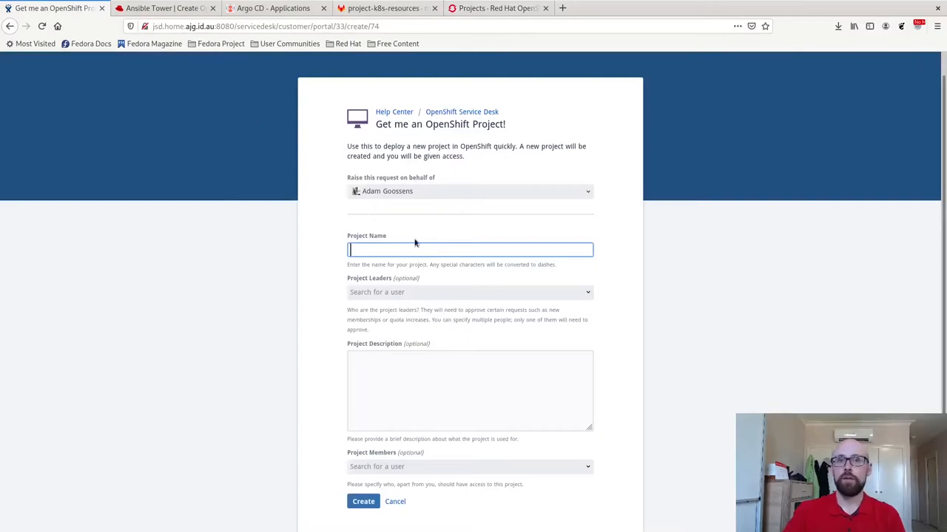
text(Project)
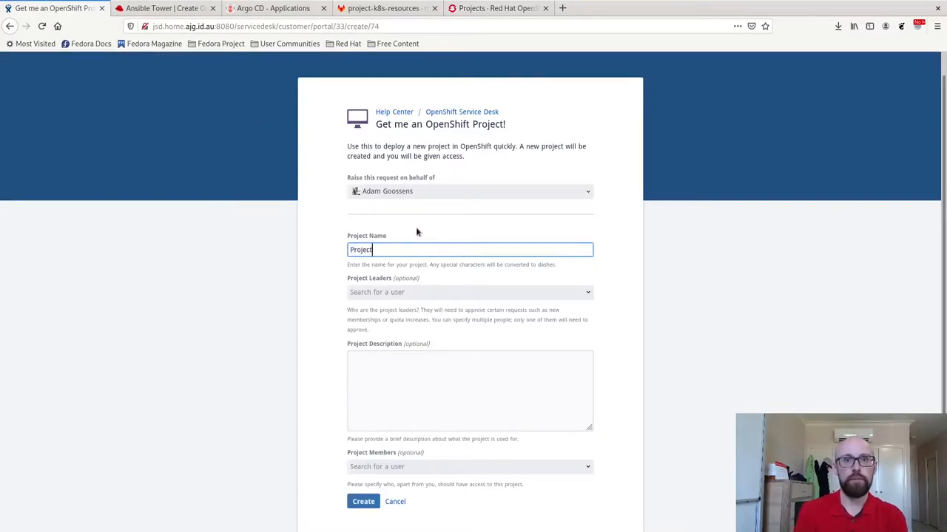
text(Alpha)
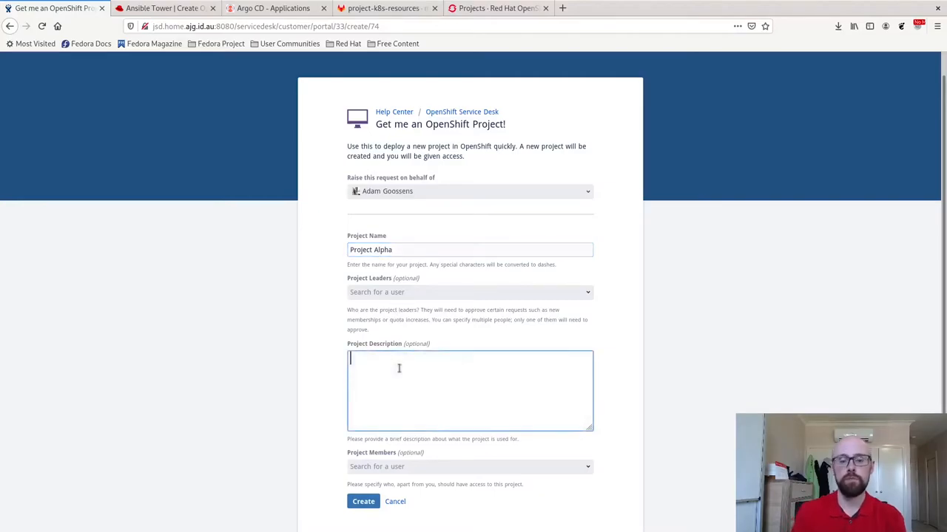
text(This is the)
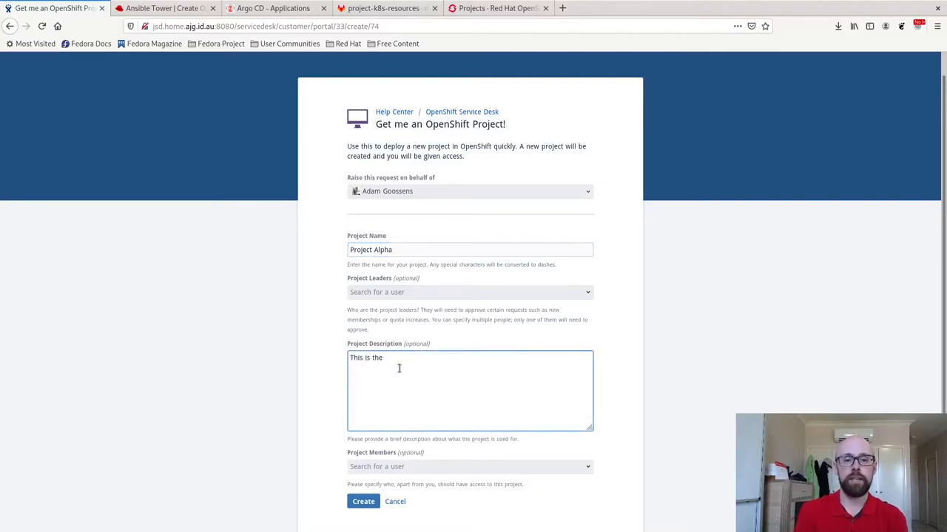
text(description for project)
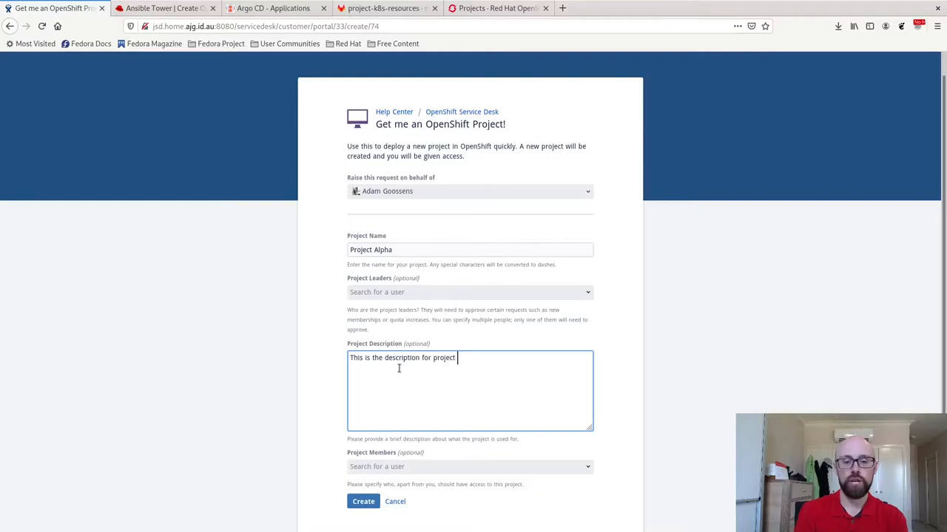
text(alpha)
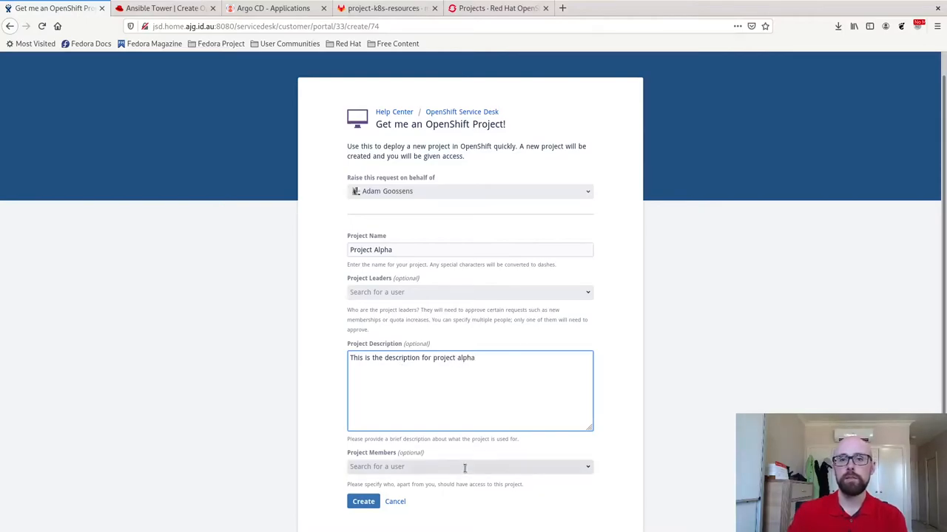
text(user)
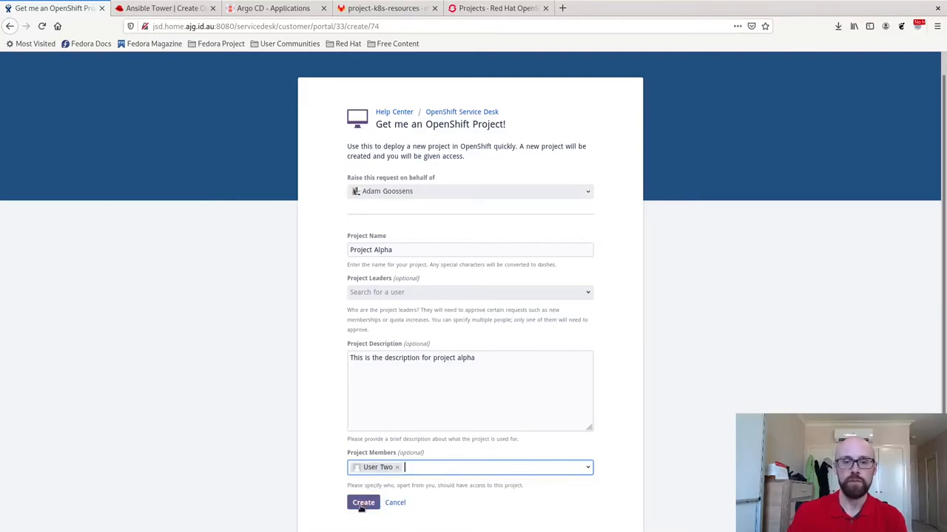
Submit the Project Alpha request, creating ticket SS-70
click(363, 502)
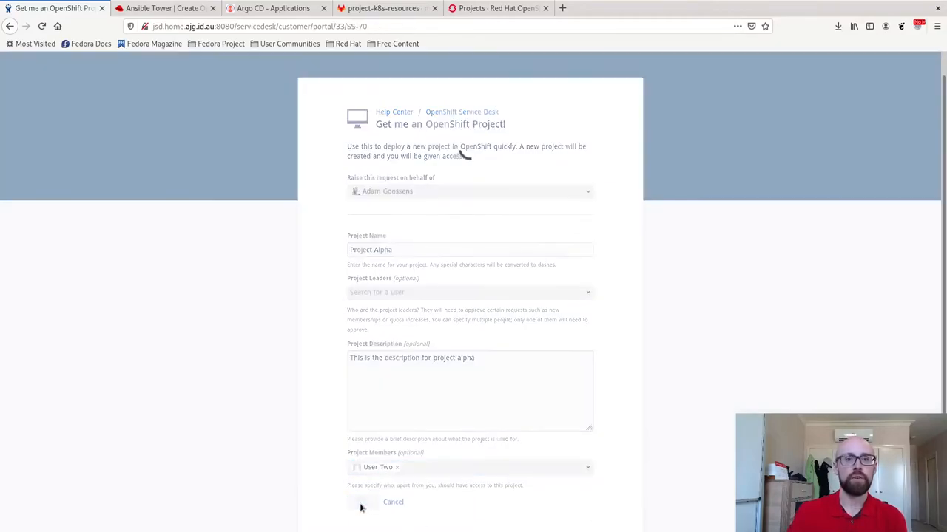
click(362, 503)
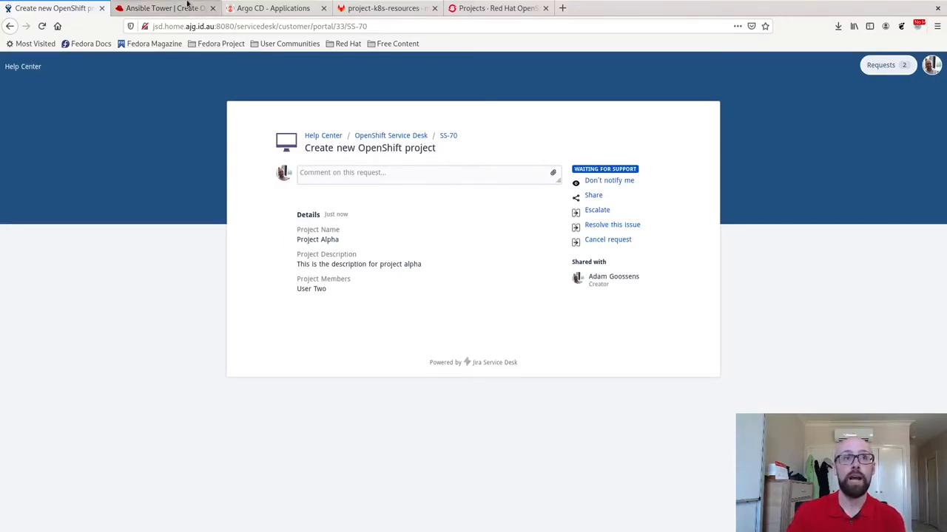
click(164, 8)
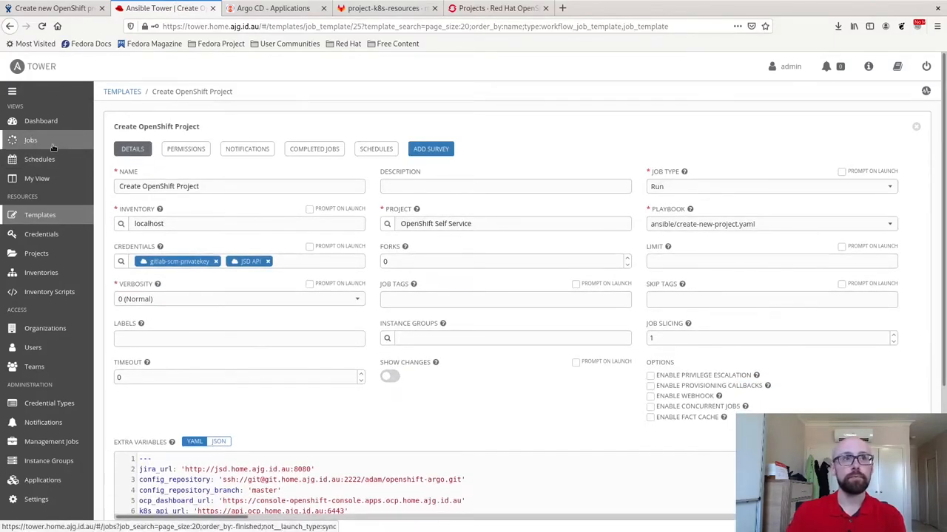
Follow job 566 Create OpenShift Project's log as it retries waiting for Argo CD sync
click(30, 140)
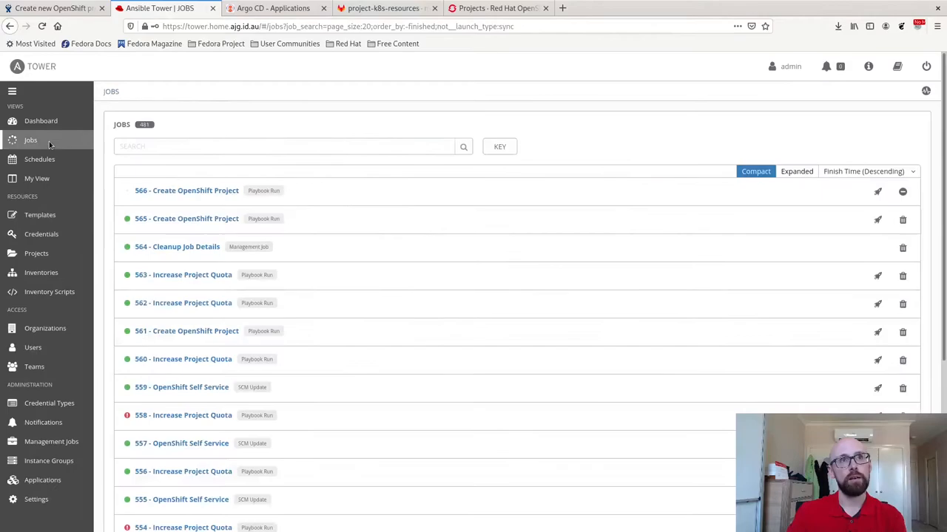
mouse_move(184, 197)
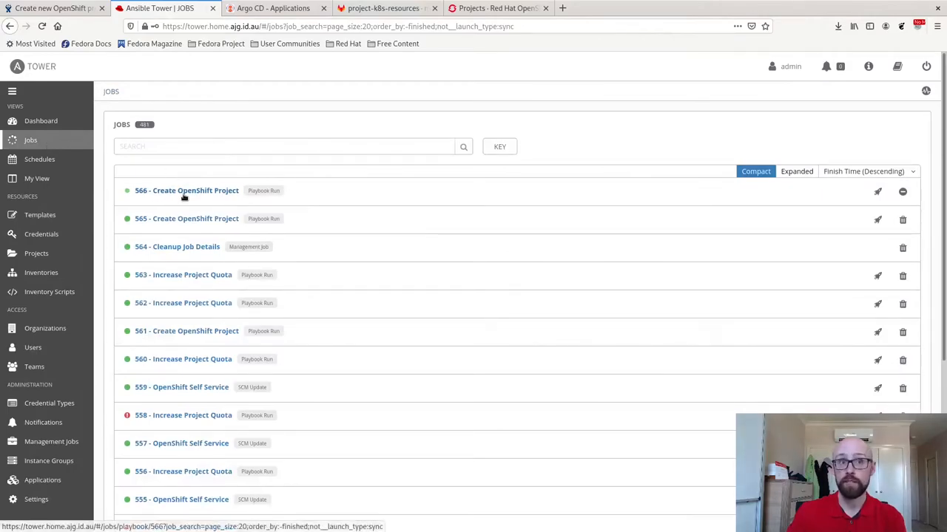
mouse_move(209, 196)
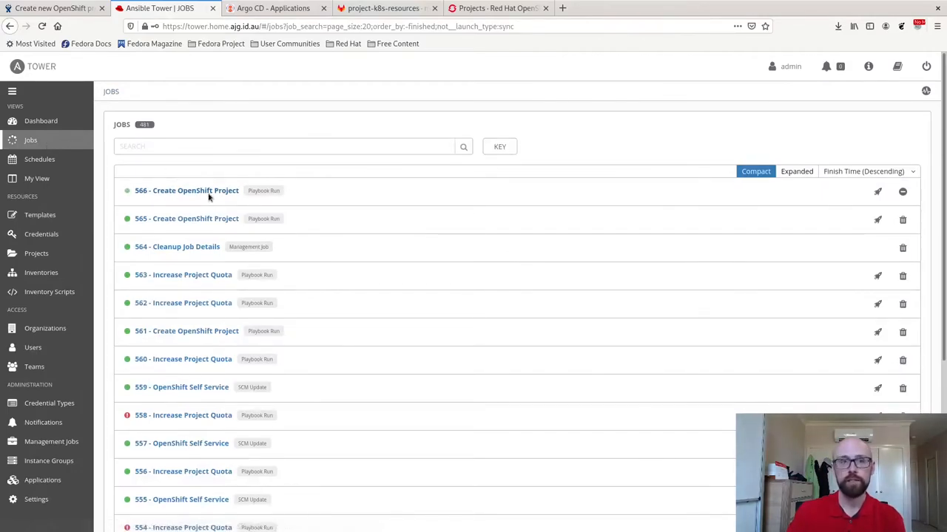
click(187, 190)
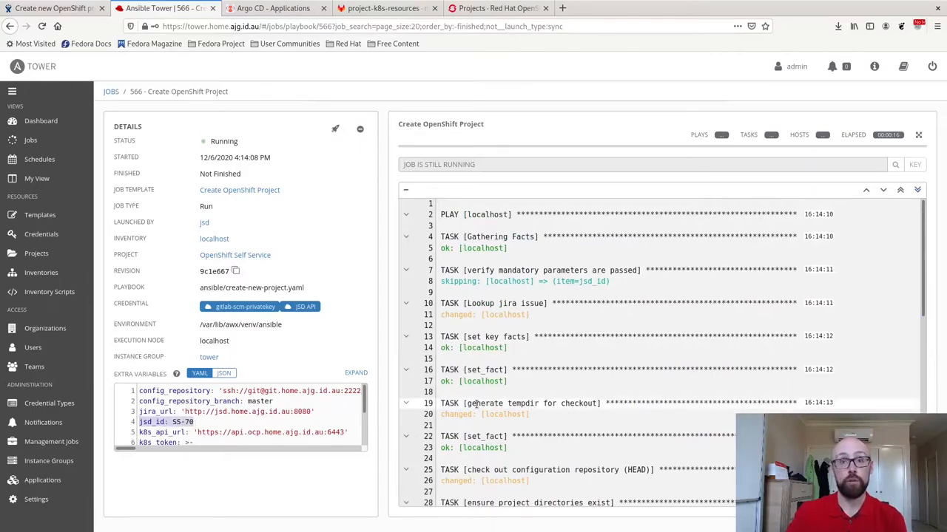
scroll(down, 3)
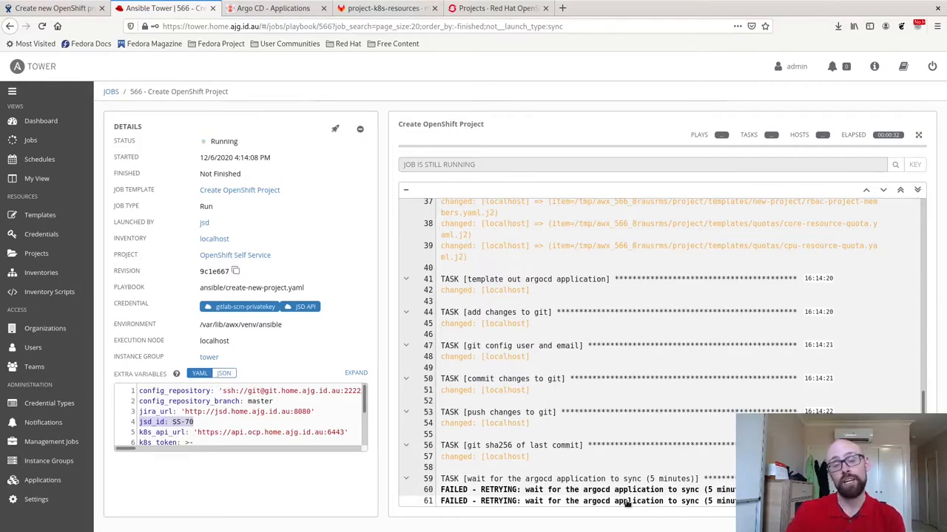
mouse_move(454, 79)
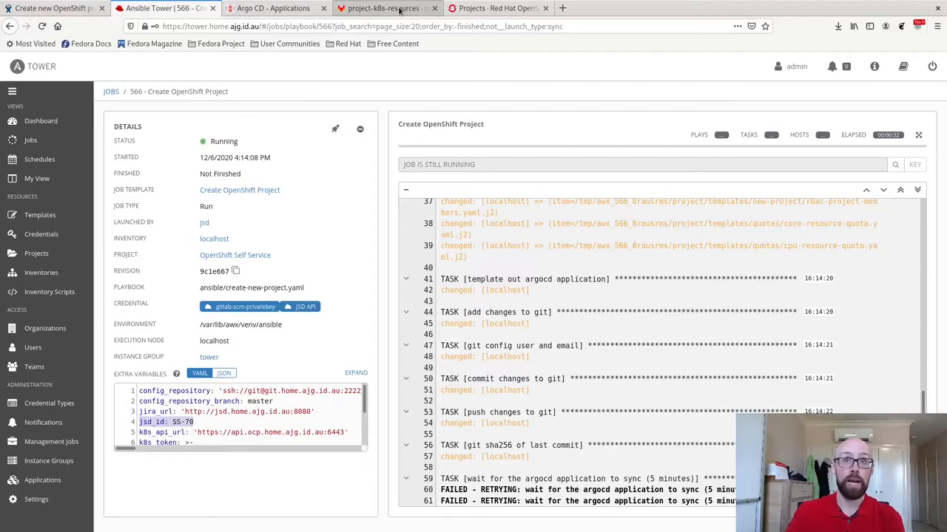
Inspect the Tower-committed project-alpha.yaml, whose source path is project-k8s-resources/project-alpha
click(385, 8)
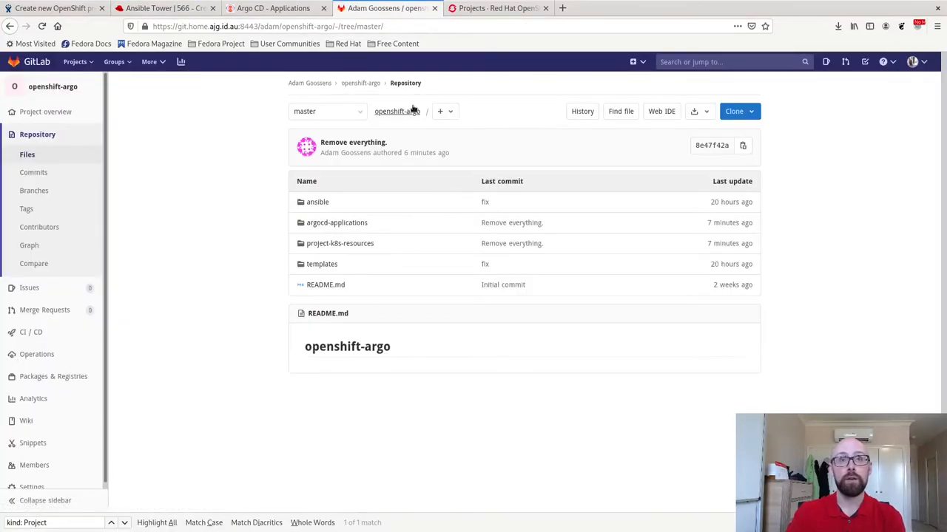
mouse_move(336, 223)
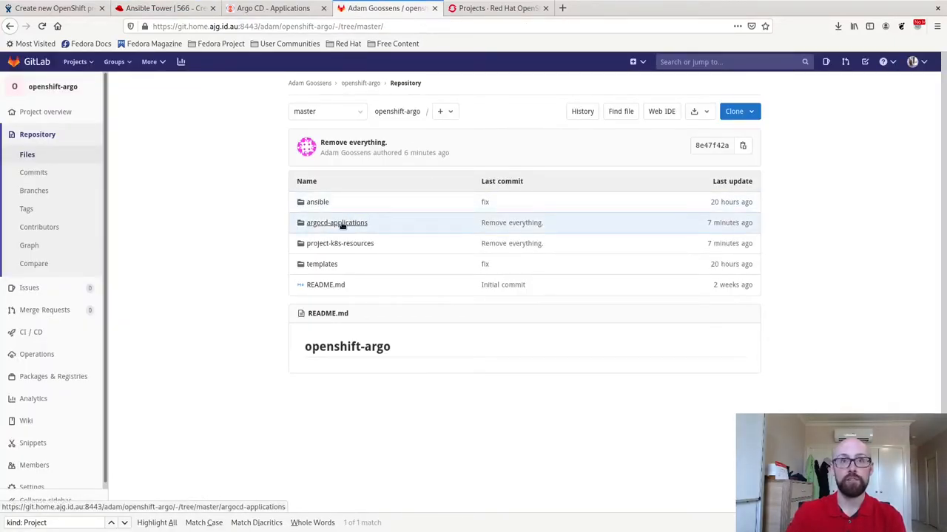
click(336, 223)
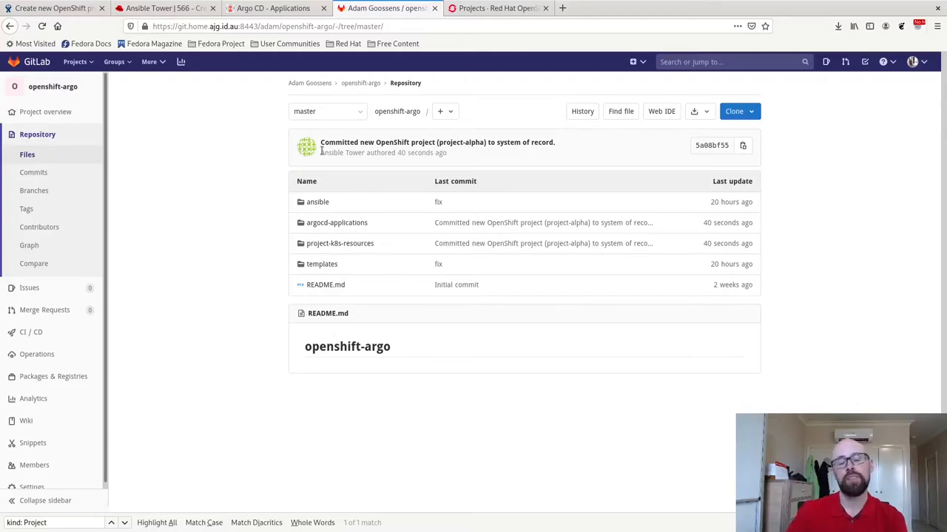
mouse_move(376, 196)
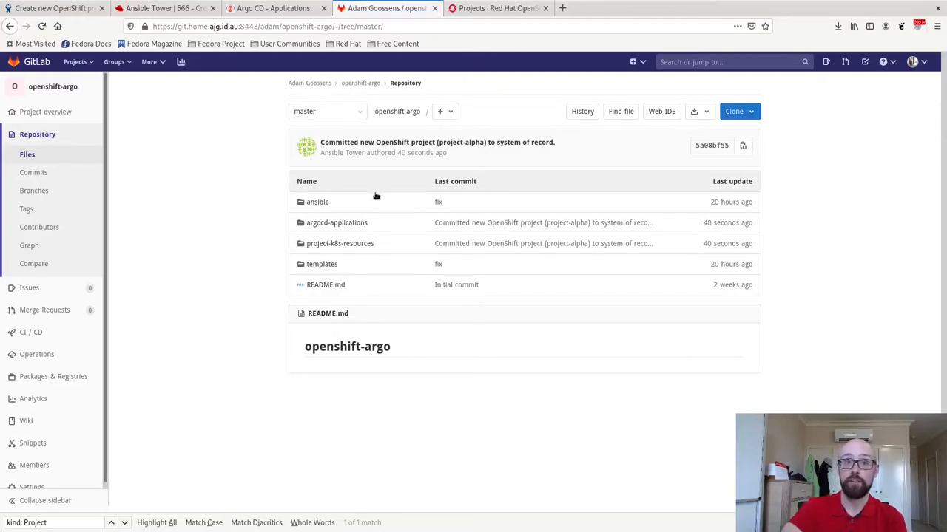
click(336, 223)
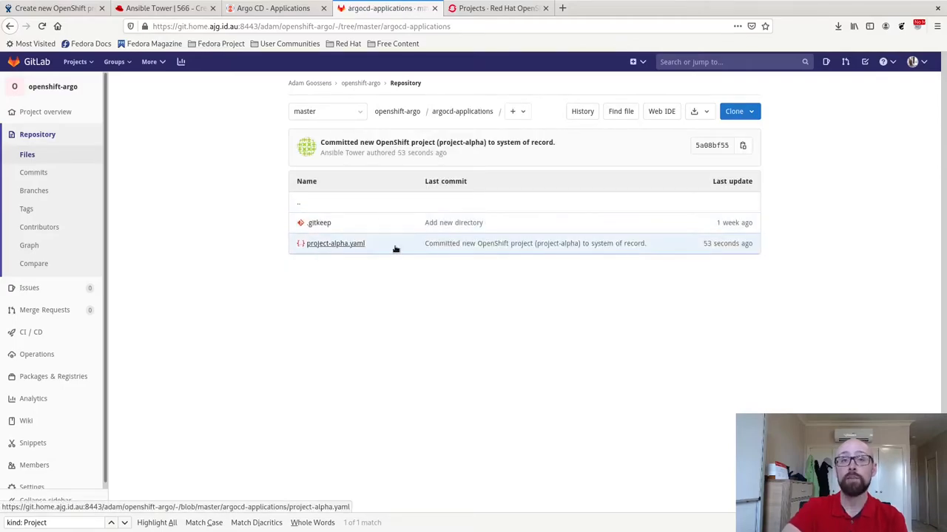
click(335, 243)
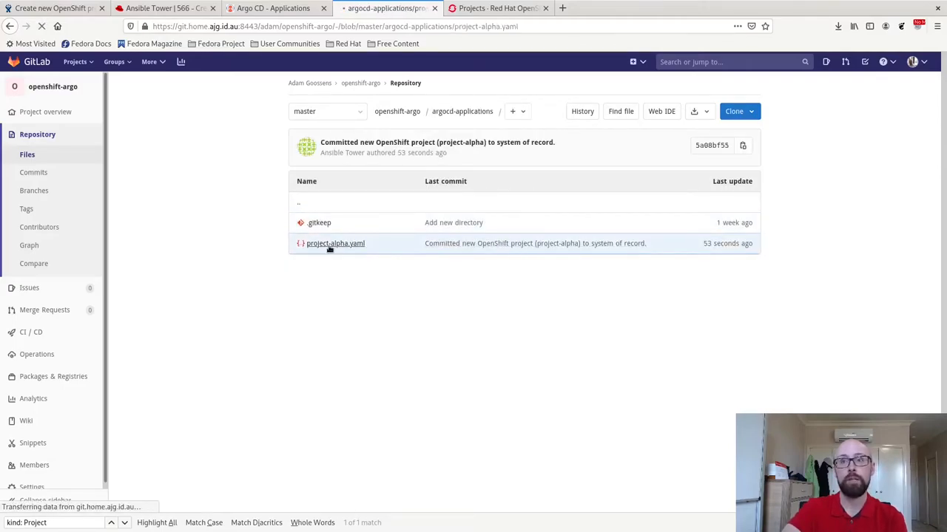
click(335, 244)
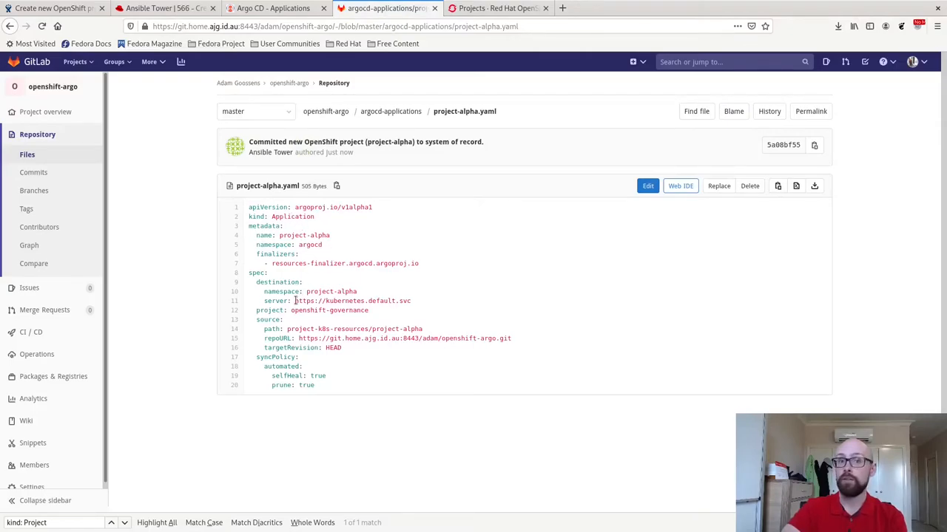
double_click(351, 301)
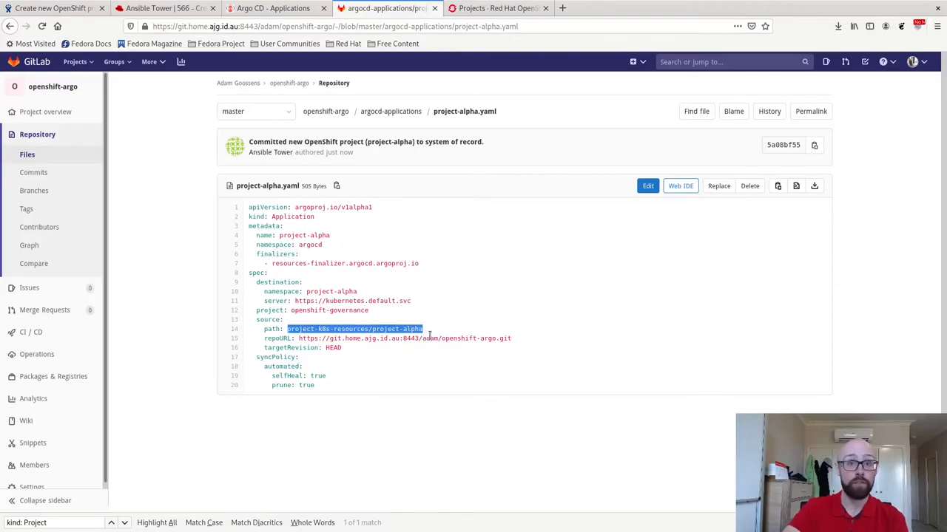
click(325, 110)
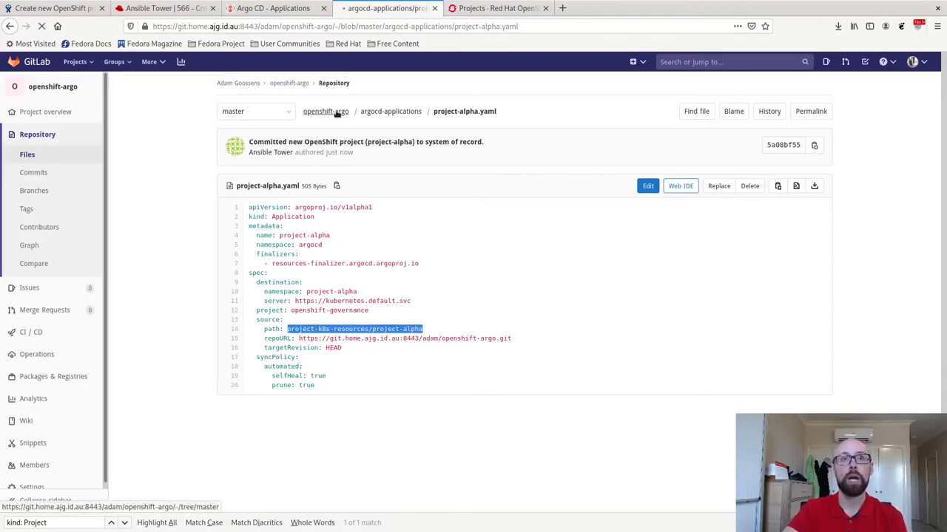
View project.yaml inside project-k8s-resources/project-alpha
click(326, 111)
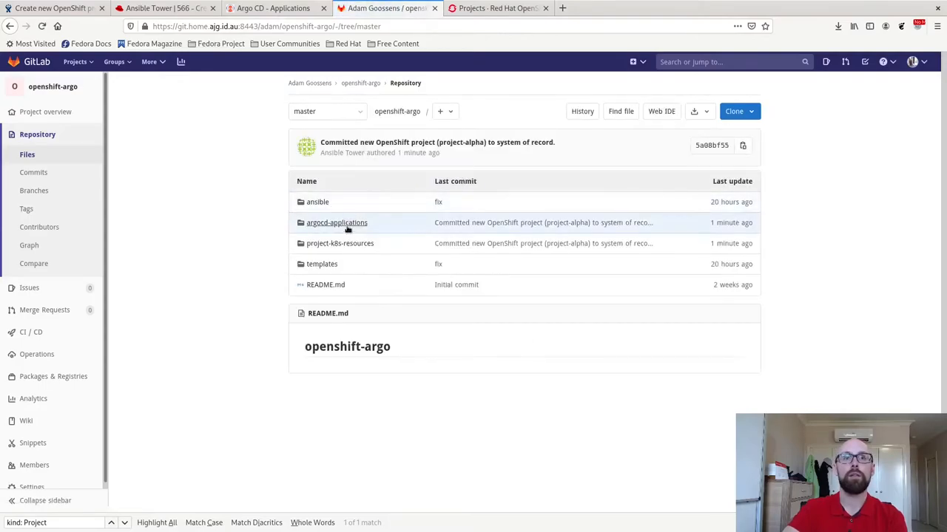
click(339, 243)
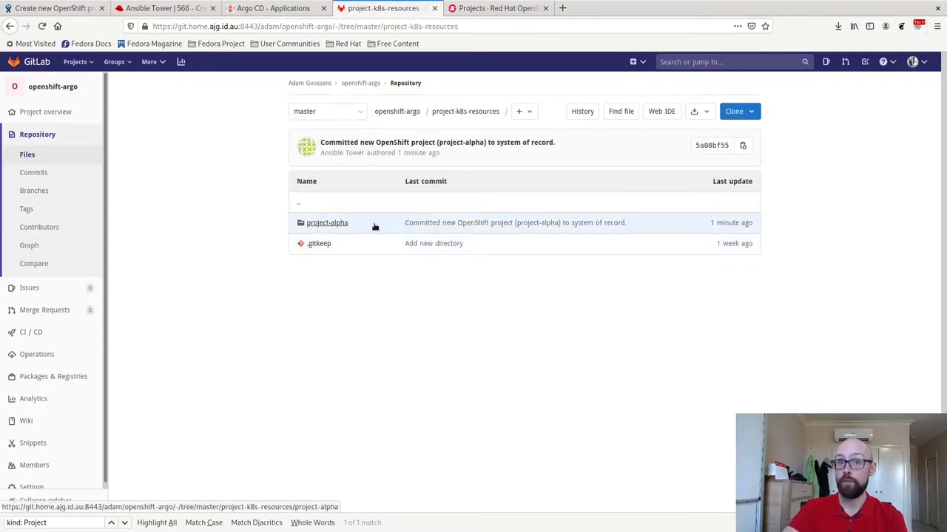
click(327, 223)
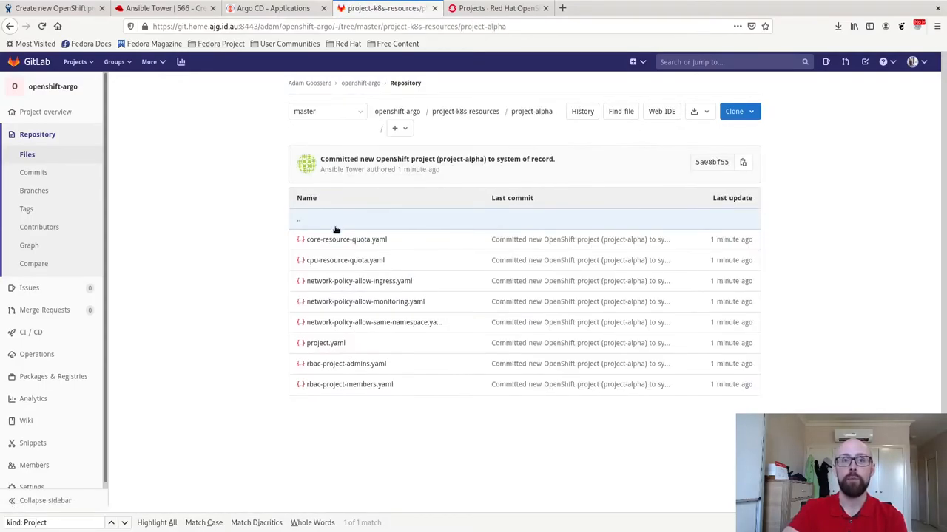
mouse_move(331, 384)
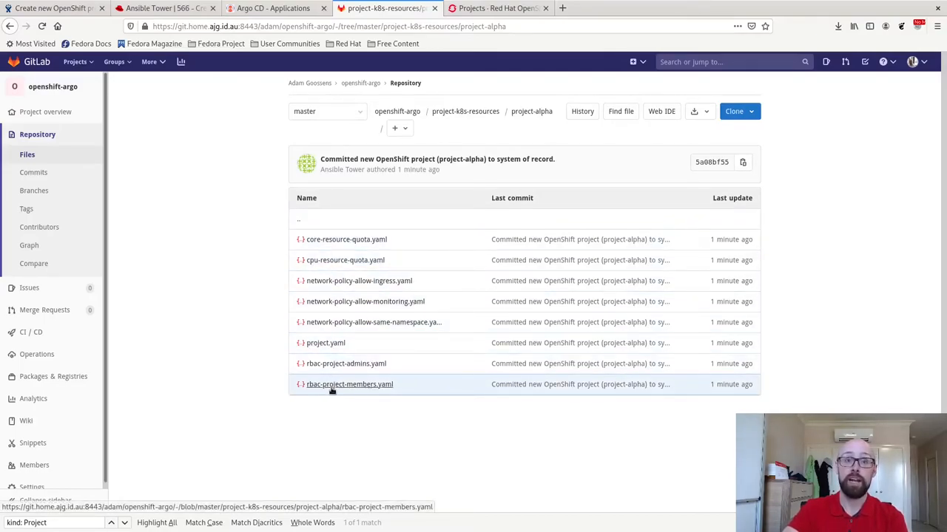
click(325, 342)
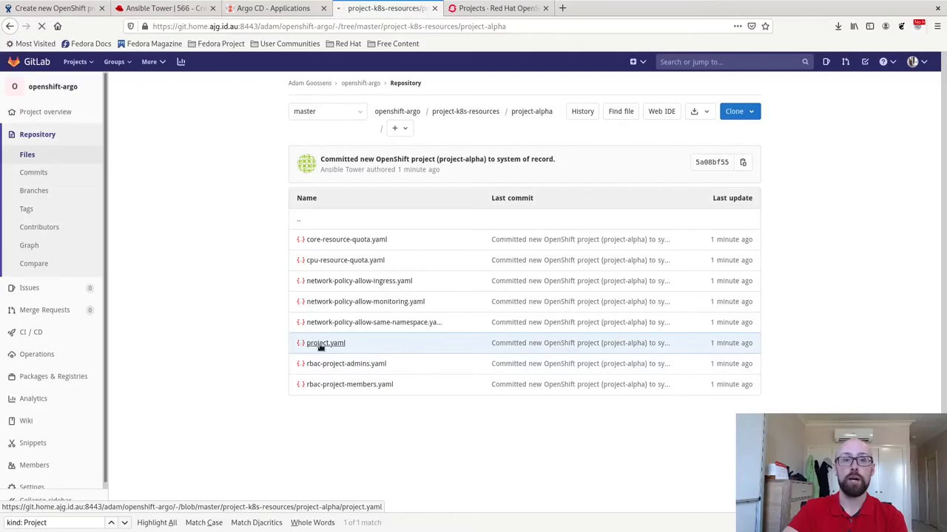
click(325, 342)
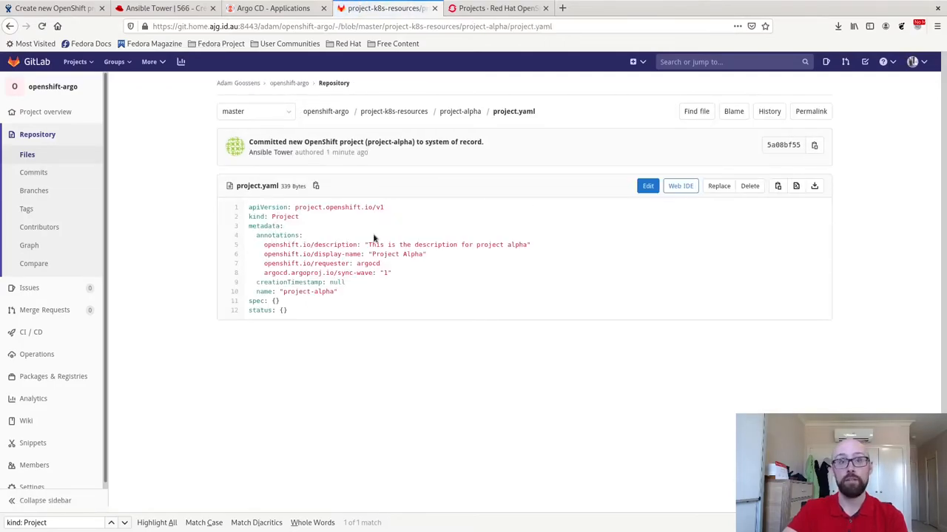
mouse_move(421, 159)
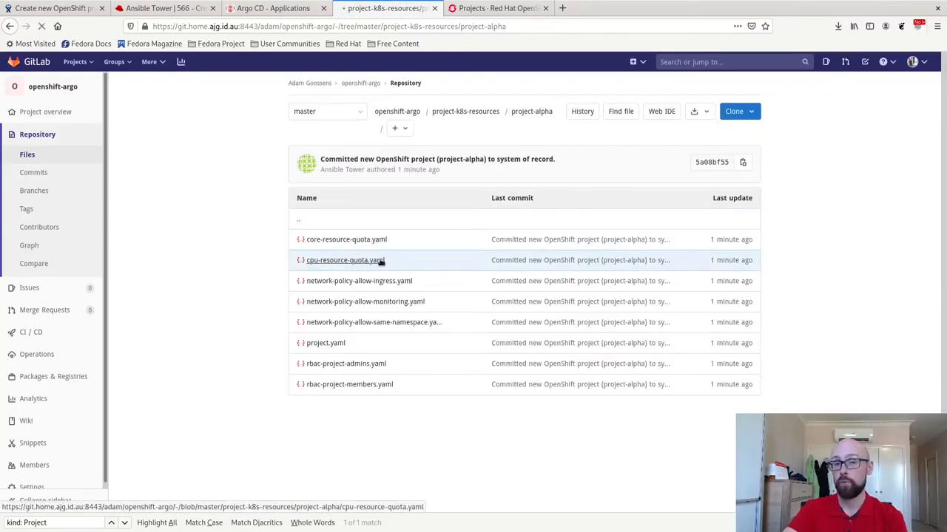
Open network-policy-allow-same-namespace.yaml, then confirm job 566 finished Successful
click(340, 259)
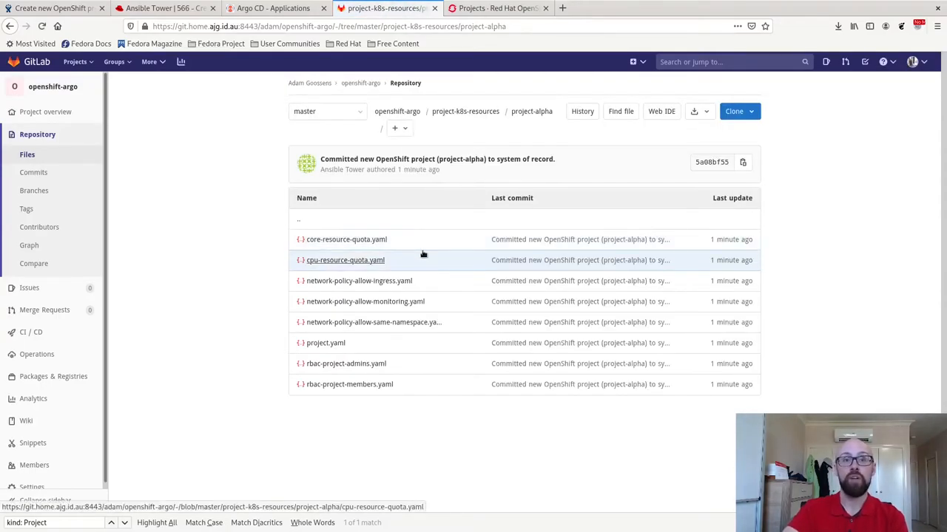
mouse_move(358, 281)
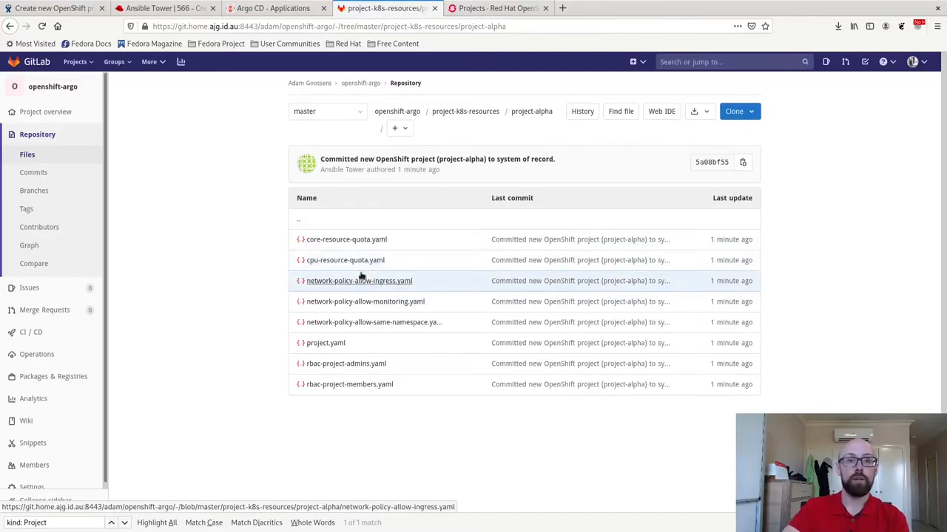
click(374, 322)
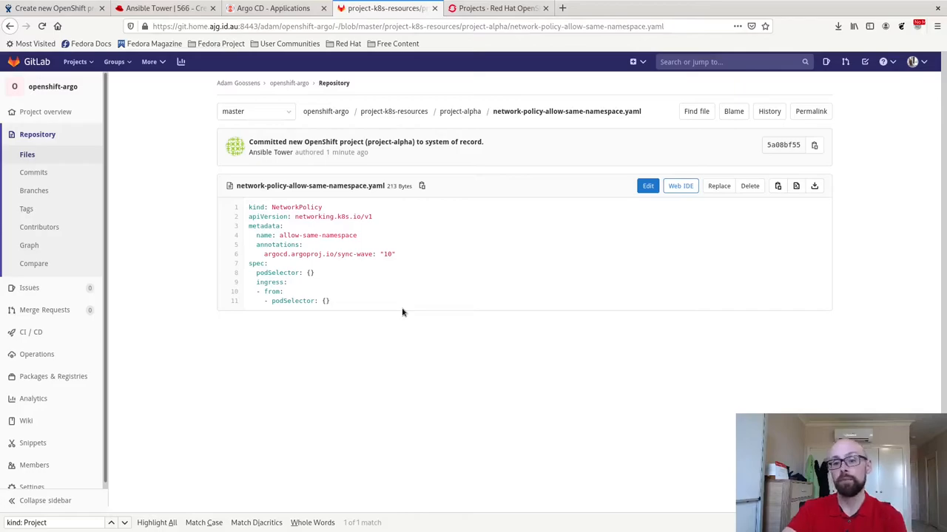
mouse_move(324, 269)
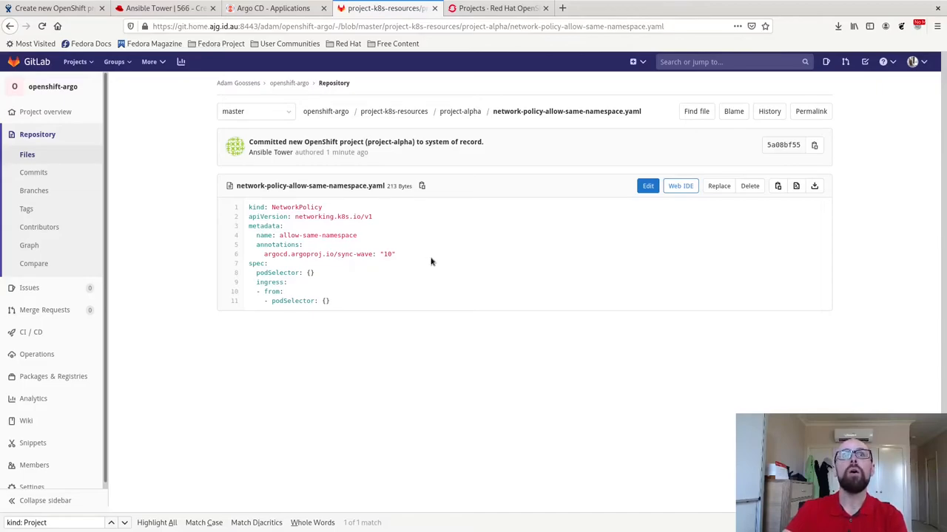
click(274, 8)
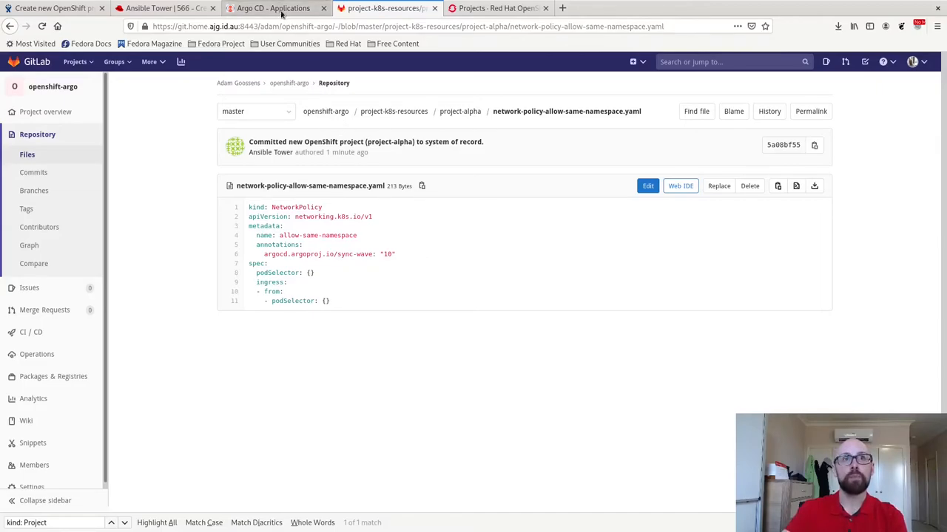
click(162, 8)
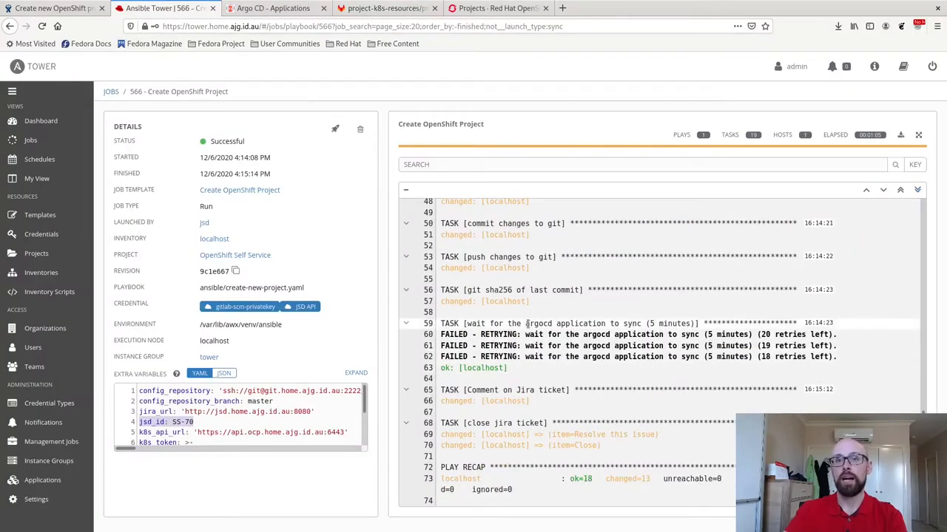
Review job 566's output log ending with the Jira comment and close tasks
double_click(583, 324)
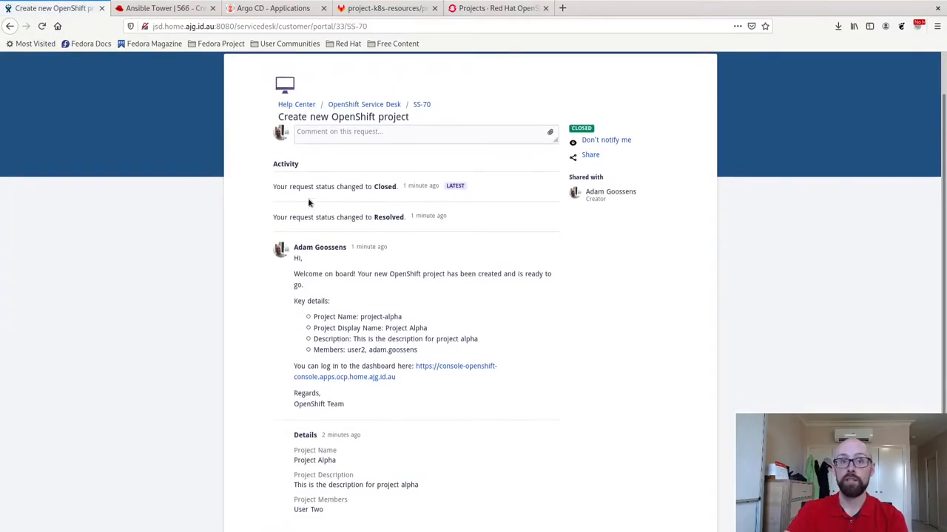
Scroll SS-70's activity to review the Closed status and project-alpha welcome comment
scroll(down, 3)
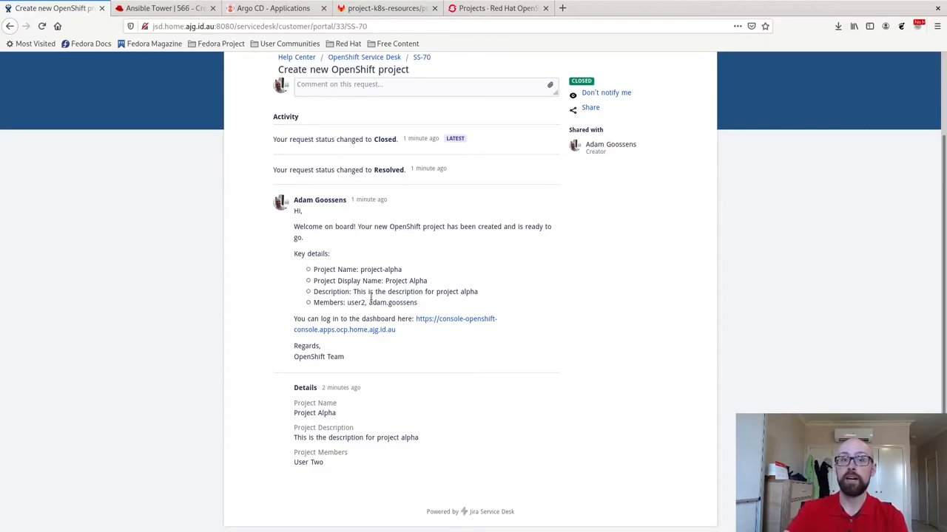
mouse_move(432, 325)
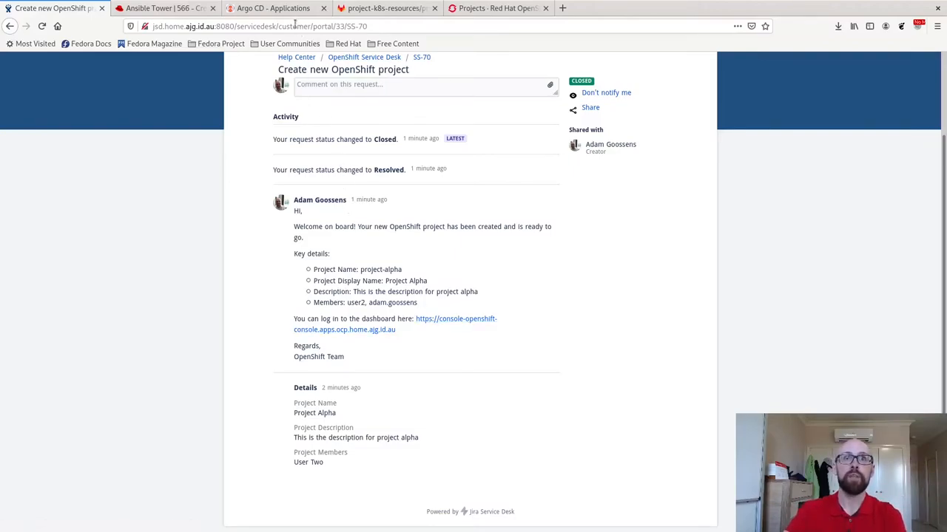
click(272, 8)
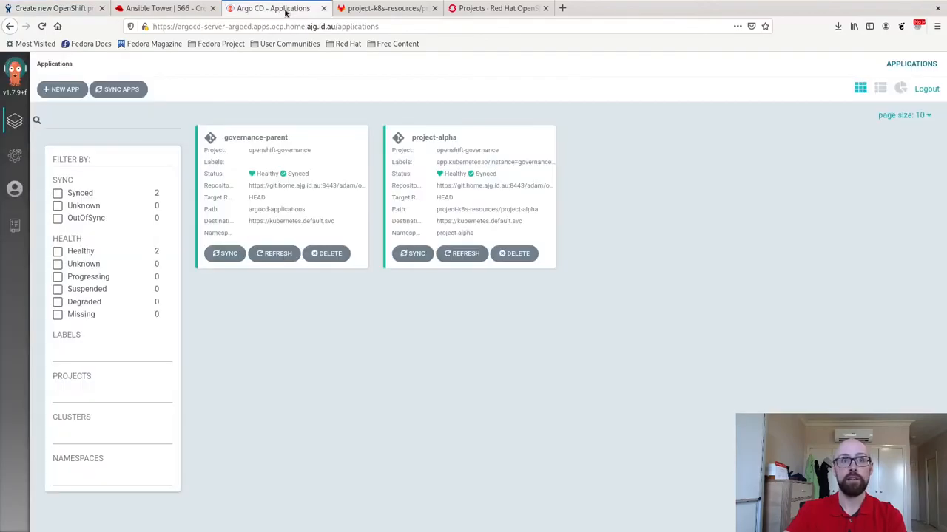
mouse_move(230, 176)
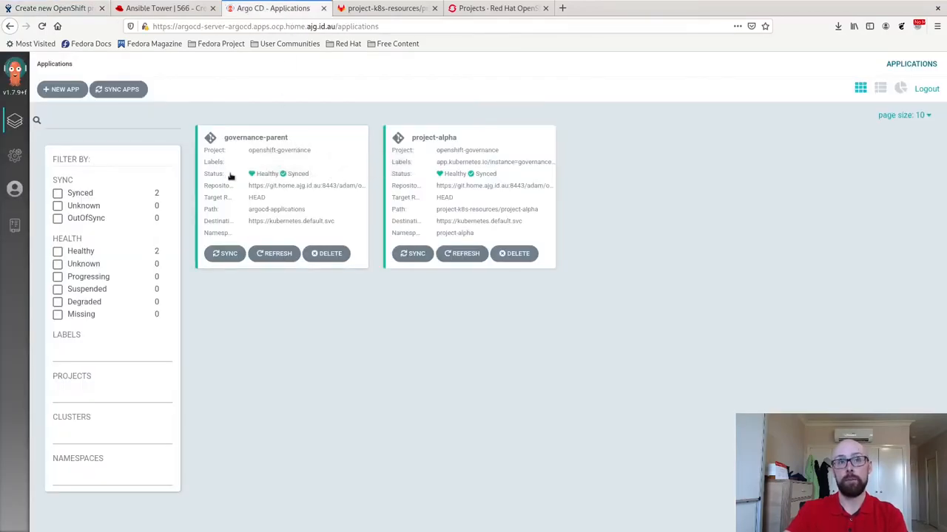
mouse_move(520, 229)
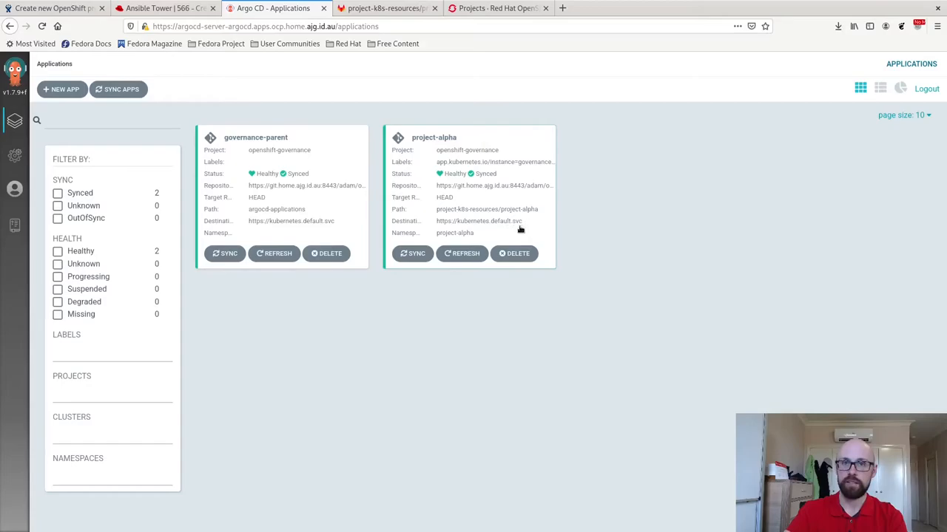
mouse_move(488, 140)
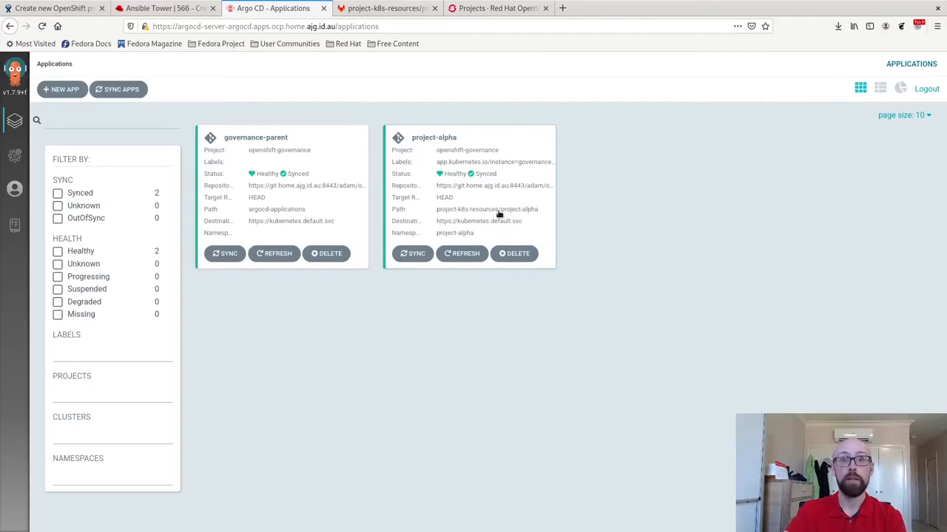
Open the project-alpha application details from the Argo CD tiles
click(433, 137)
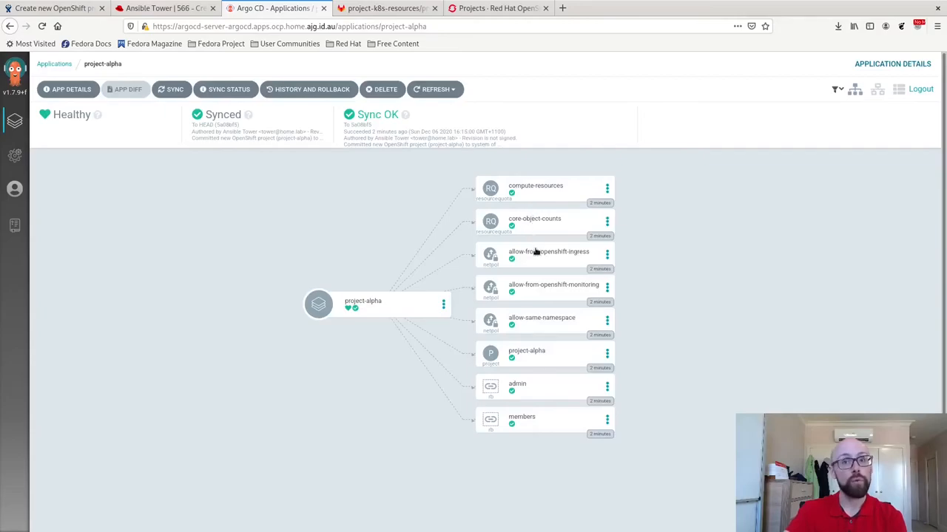
mouse_move(535, 289)
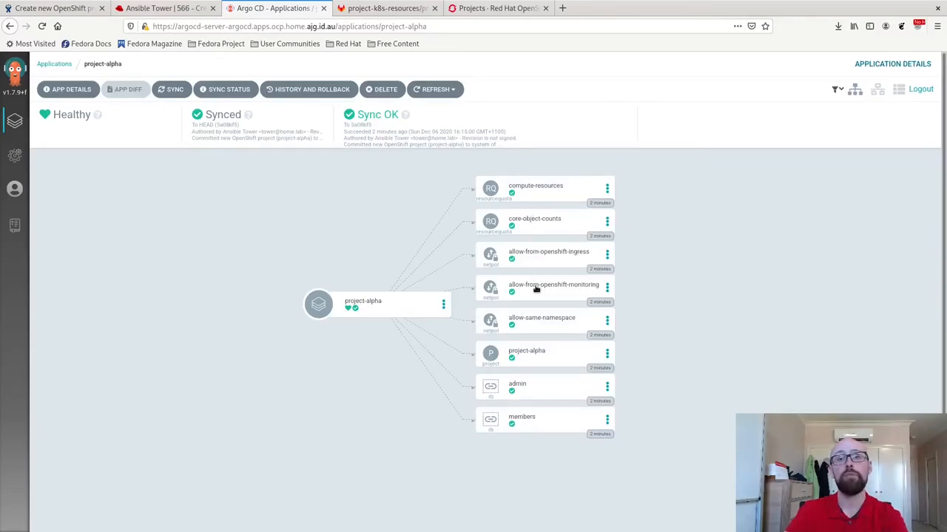
mouse_move(517, 382)
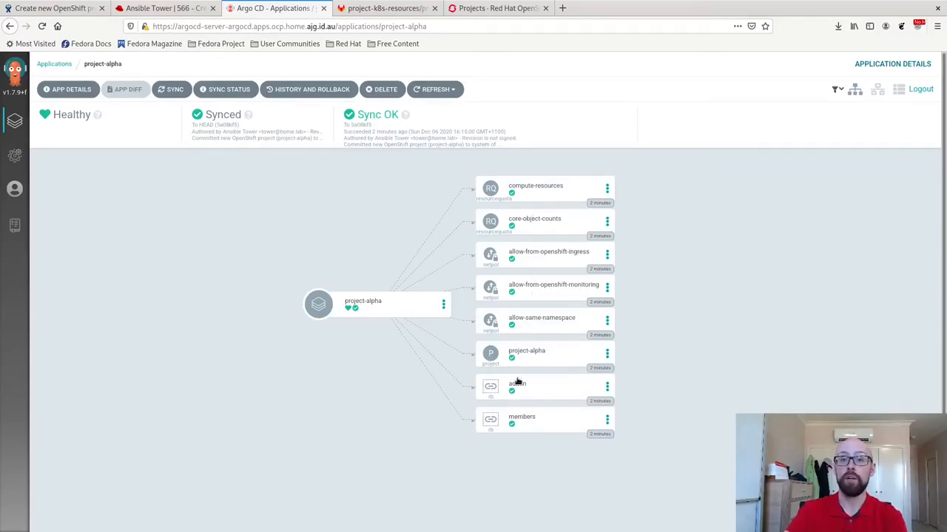
mouse_move(516, 421)
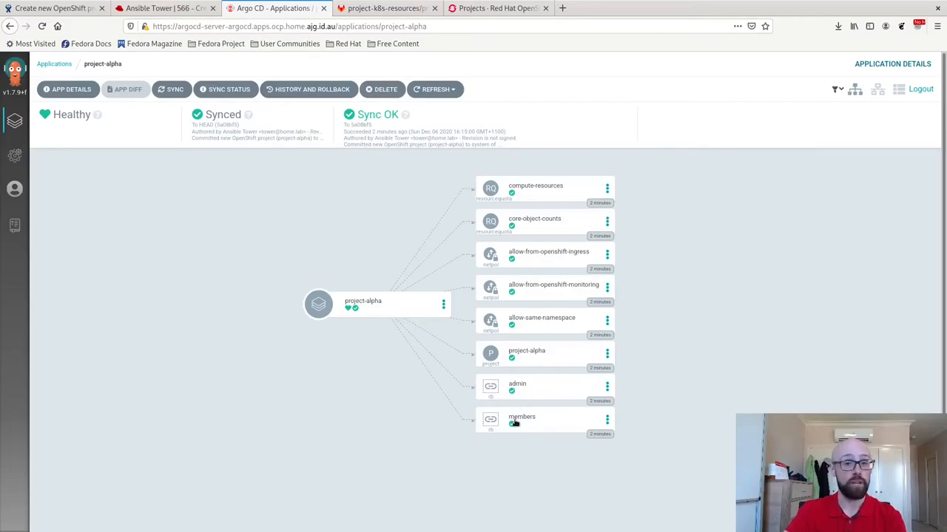
mouse_move(511, 392)
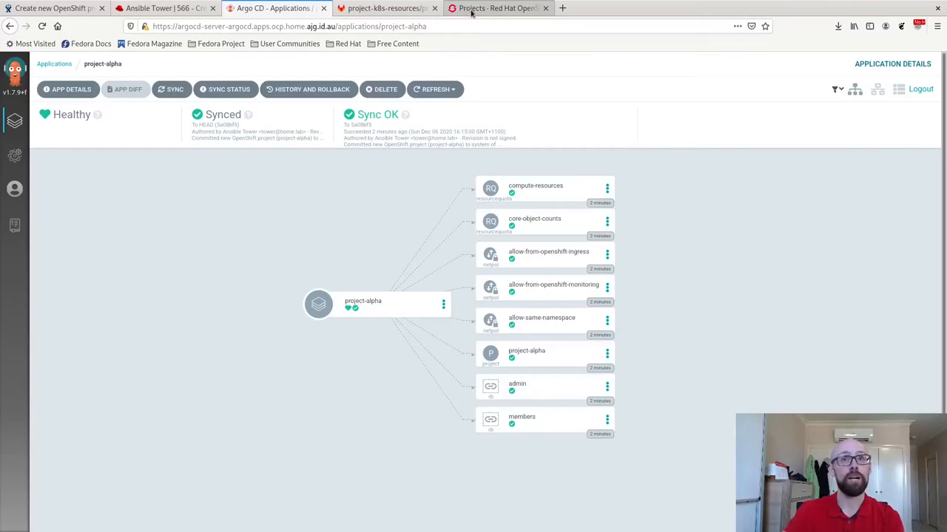
View project-alpha in the OpenShift projects list, Active and requested by argocd
click(496, 8)
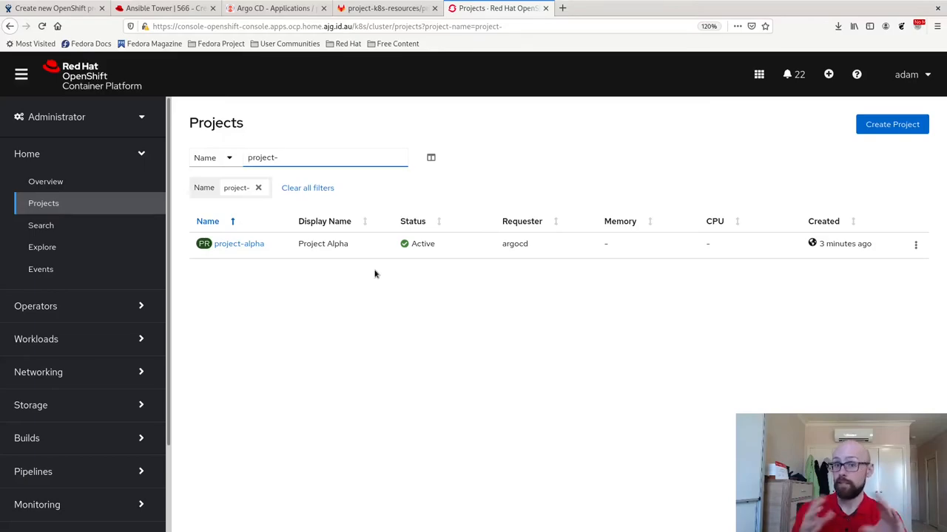
click(326, 157)
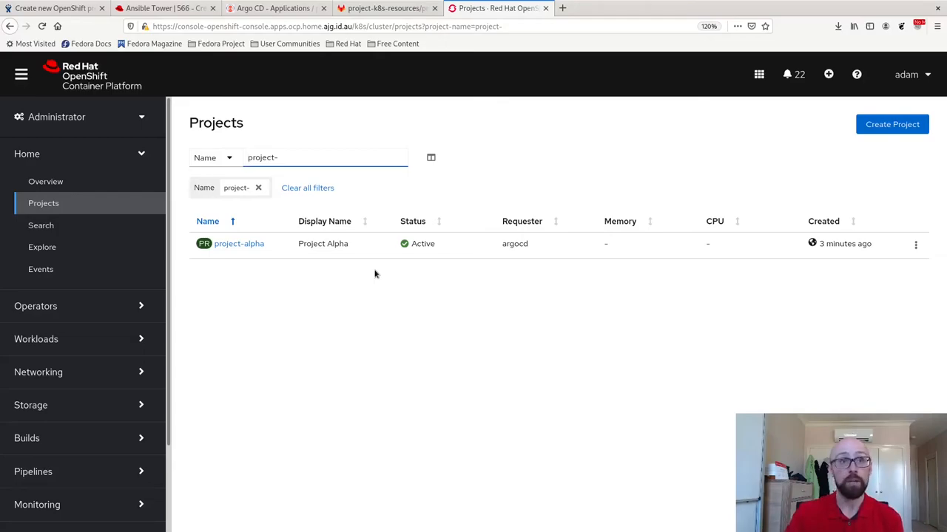
Navigate to project-k8s-resources' project-alpha folder and open cpu-resource-quota.yaml
click(385, 8)
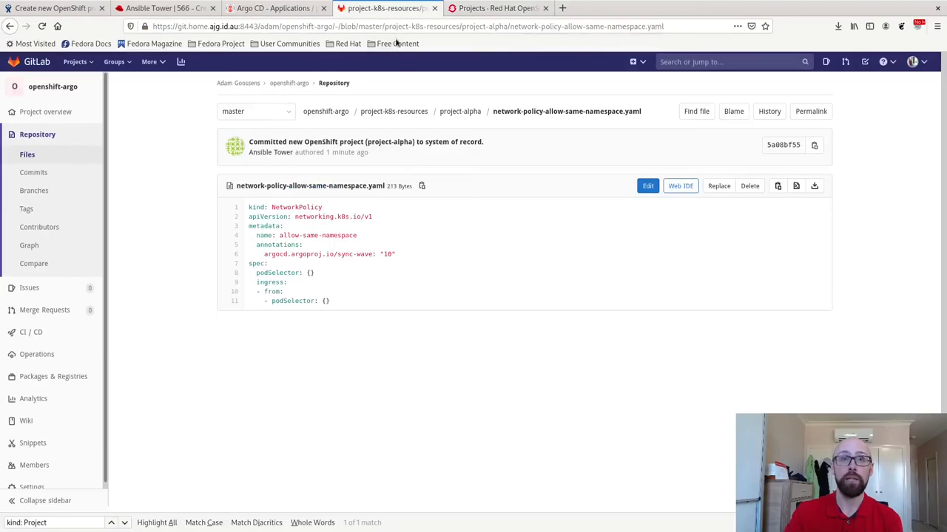
mouse_move(459, 111)
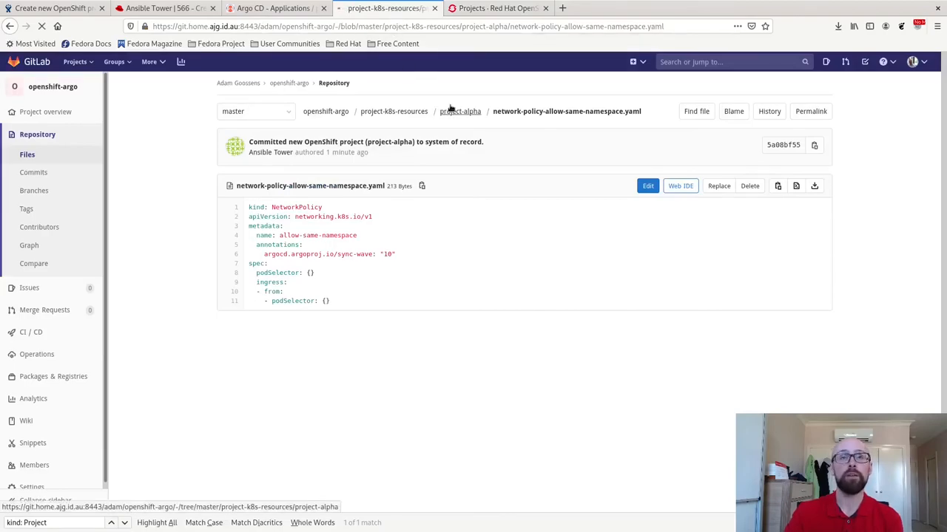
click(459, 111)
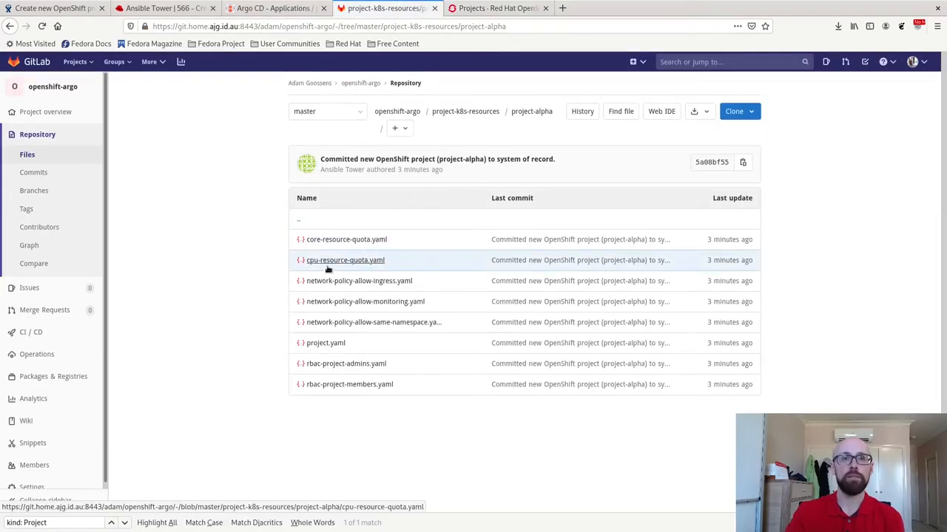
click(345, 259)
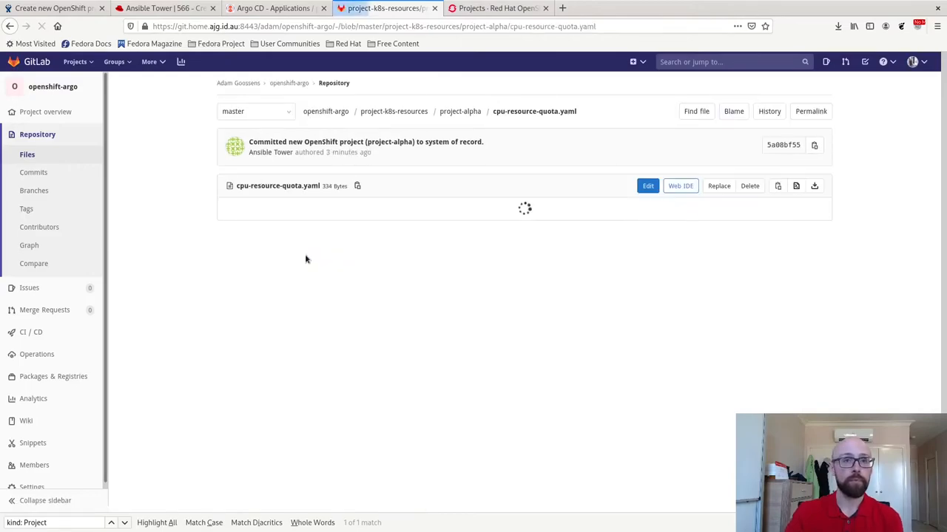
Set requests.cpu 1500m and limits.cpu 2500m, committing 'Increase project alpha CPU request and limit'
click(647, 186)
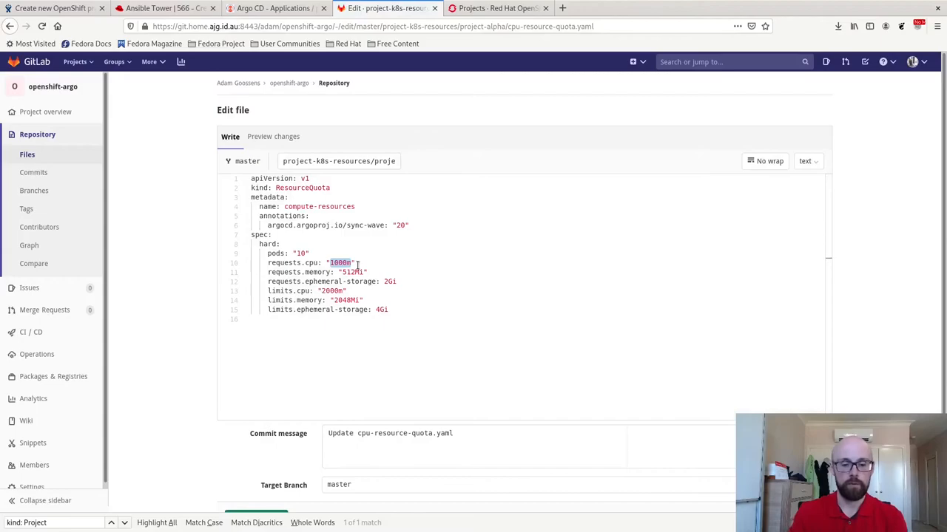
text(1500m)
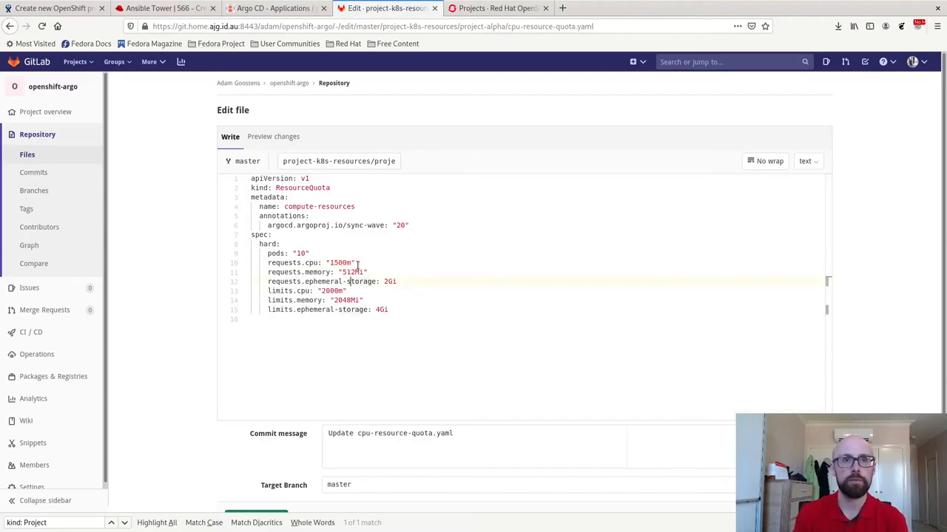
text(250)
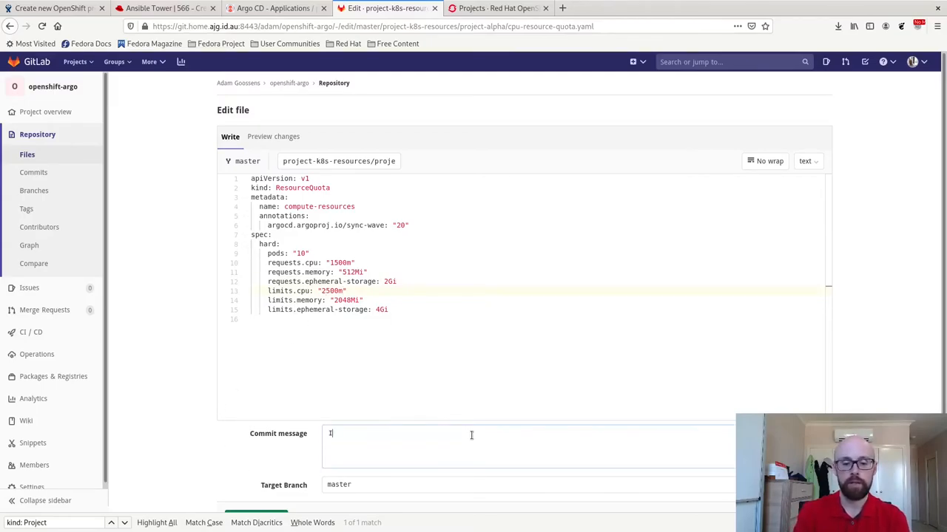
text(ncrease project alpha)
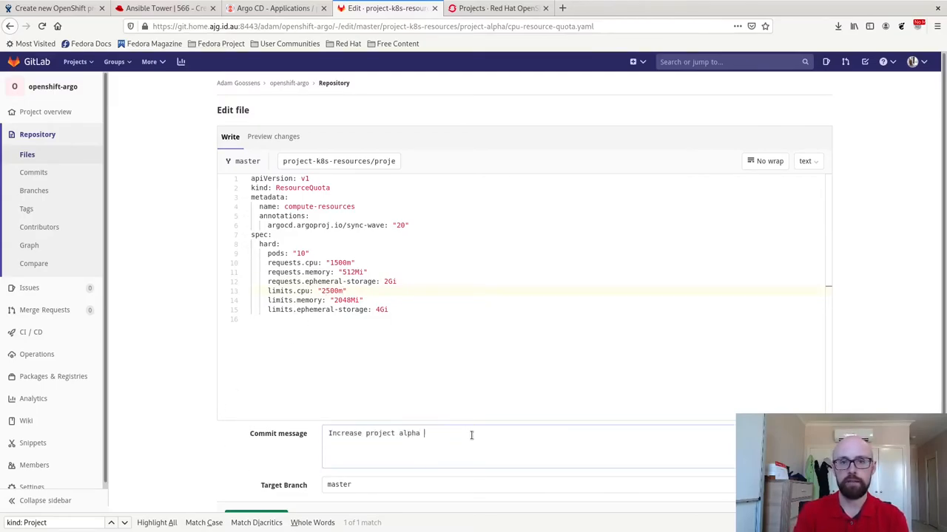
text(CPU request and limit)
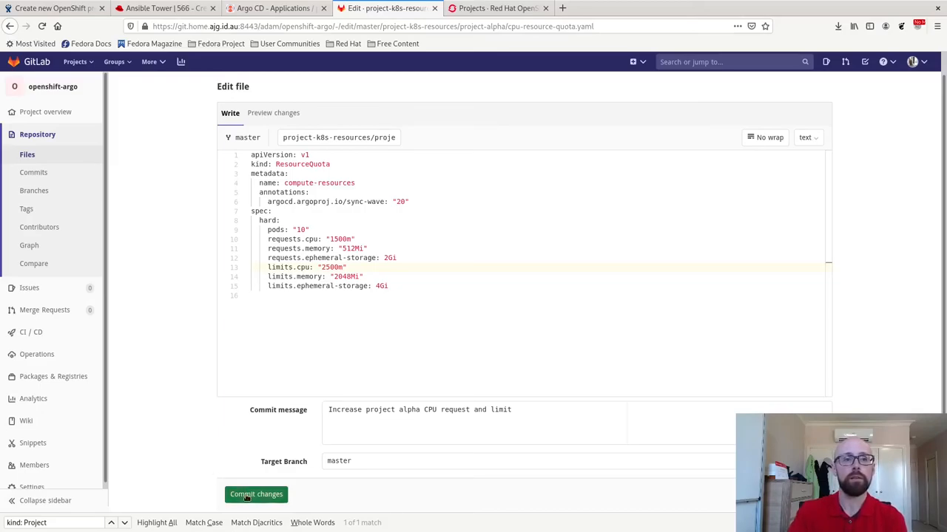
click(255, 494)
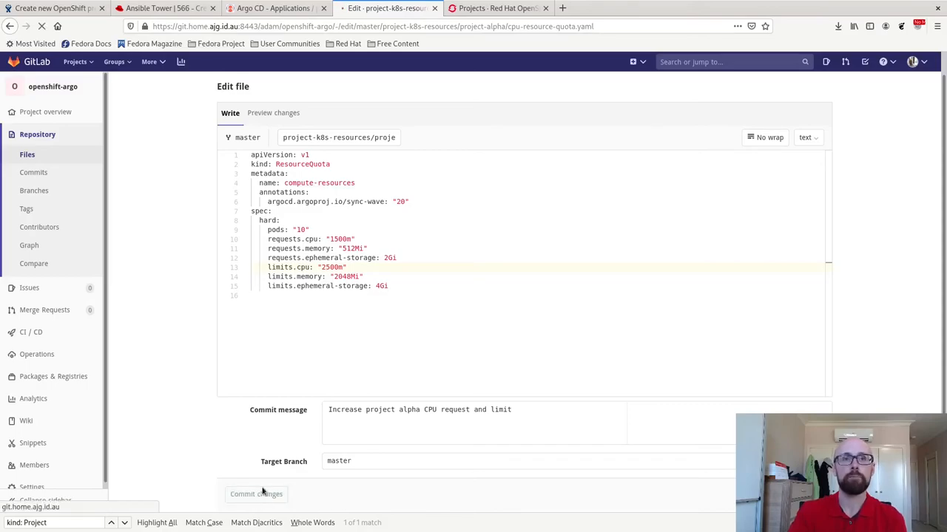
Confirm the commit and highlight the new 1500m requests.cpu value in the file
click(256, 494)
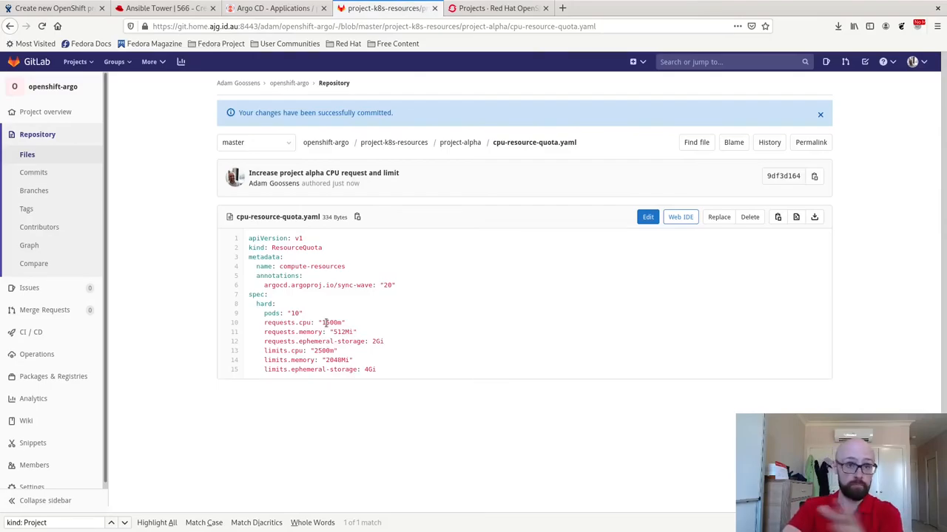
double_click(331, 322)
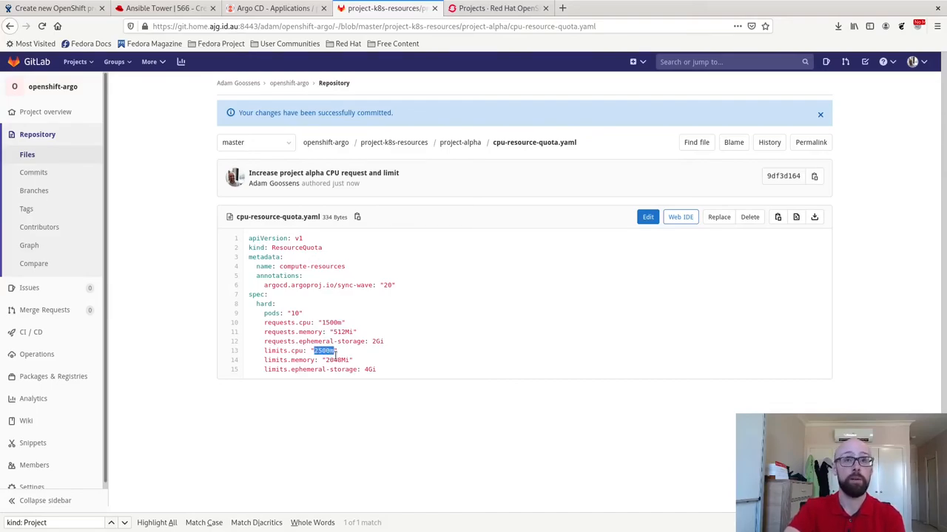
Sync project-alpha from the Argo CD applications list and open its details on the new commit
click(275, 8)
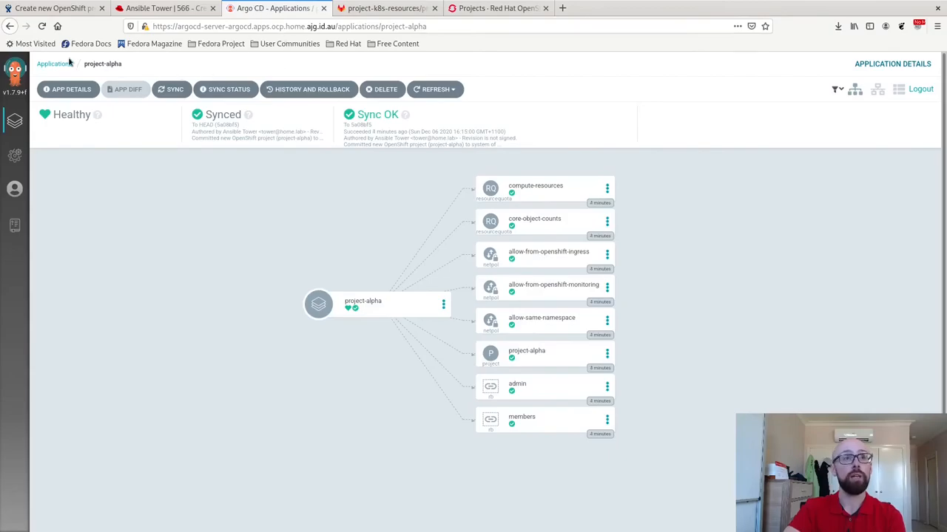
click(54, 63)
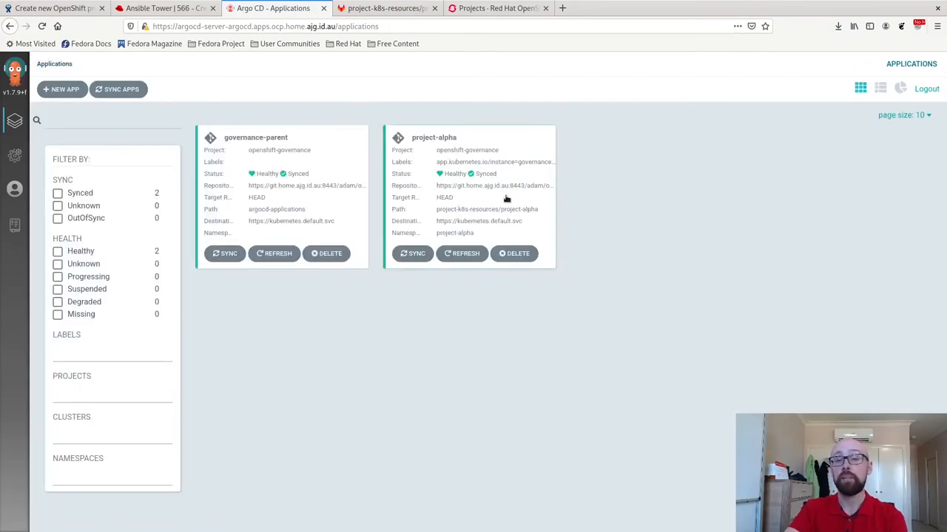
mouse_move(557, 246)
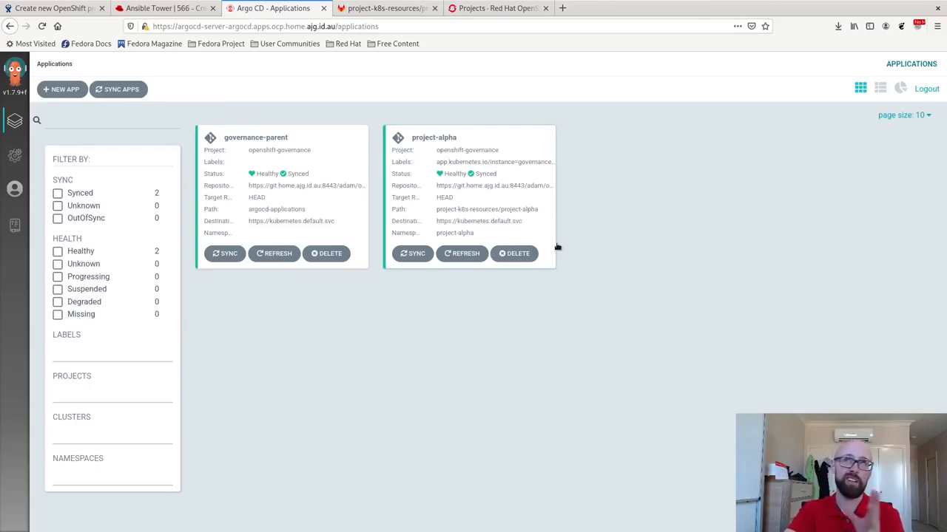
mouse_move(549, 313)
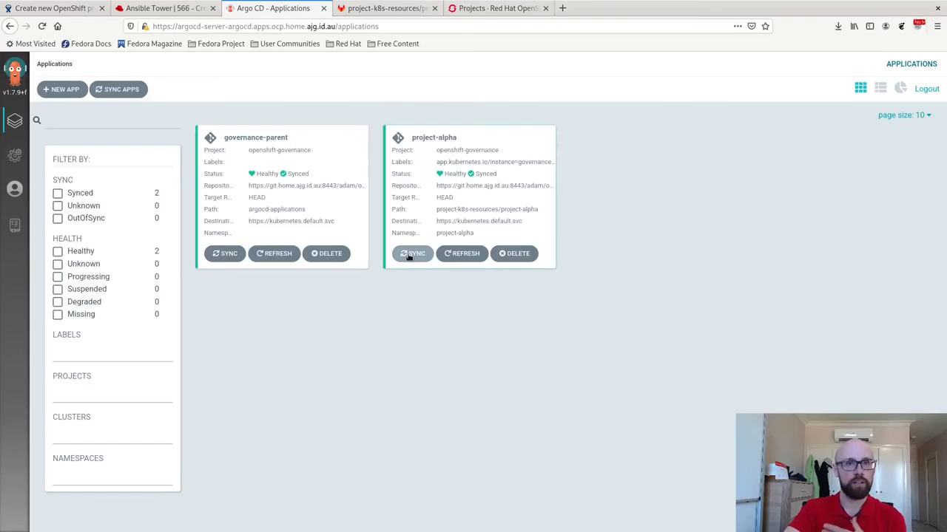
click(412, 253)
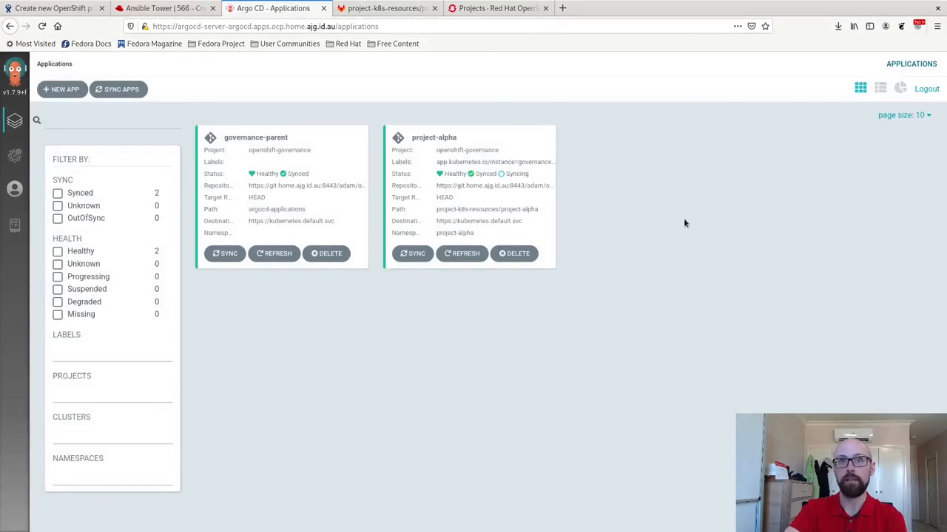
click(433, 136)
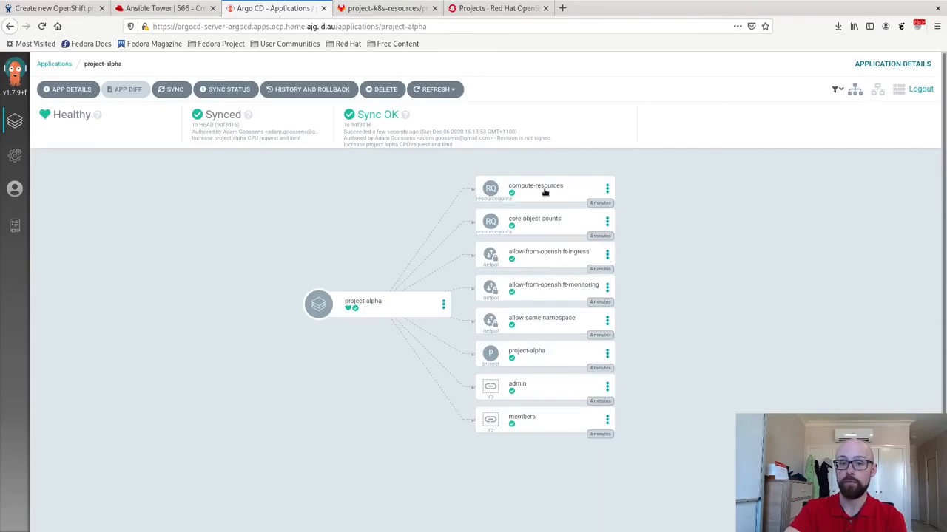
click(536, 189)
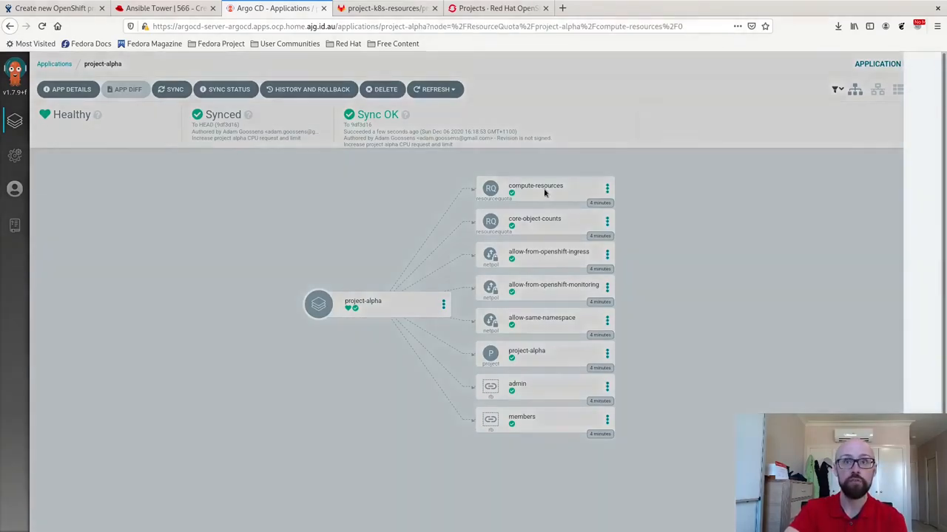
click(535, 185)
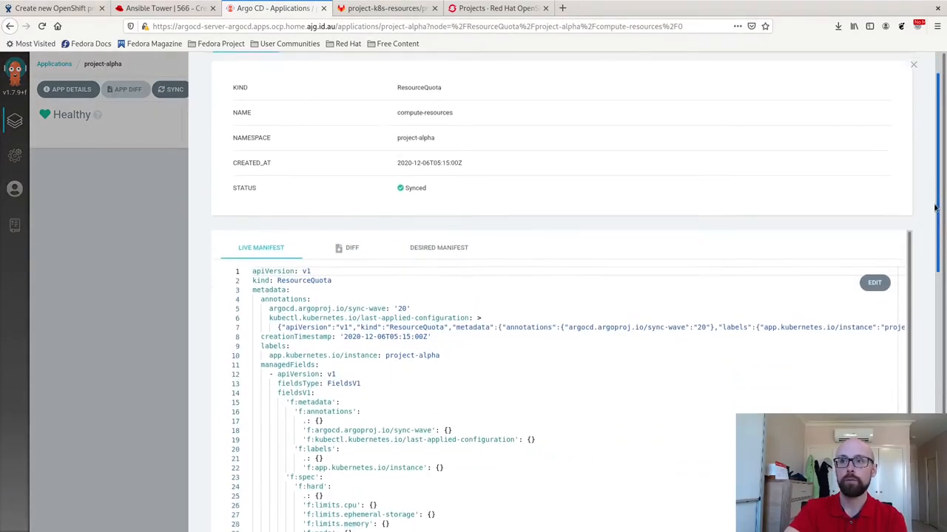
scroll(down, 3)
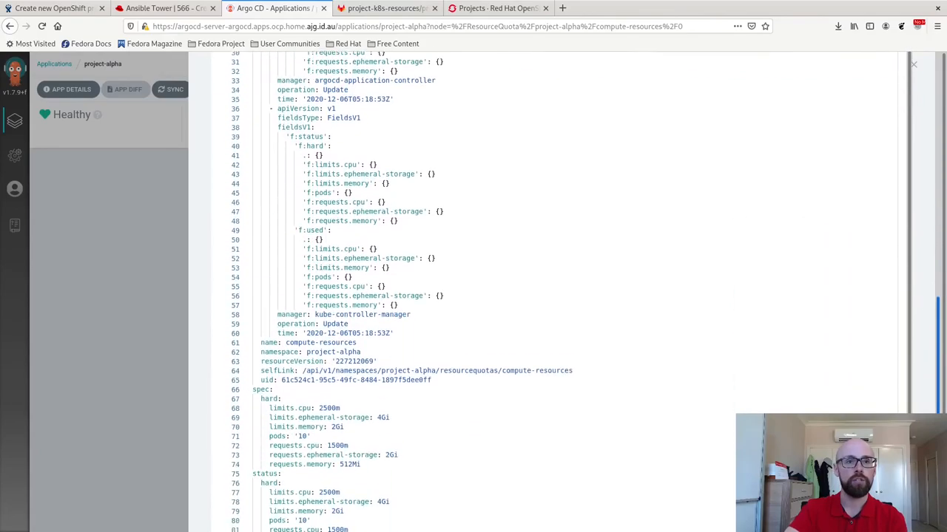
scroll(down, 3)
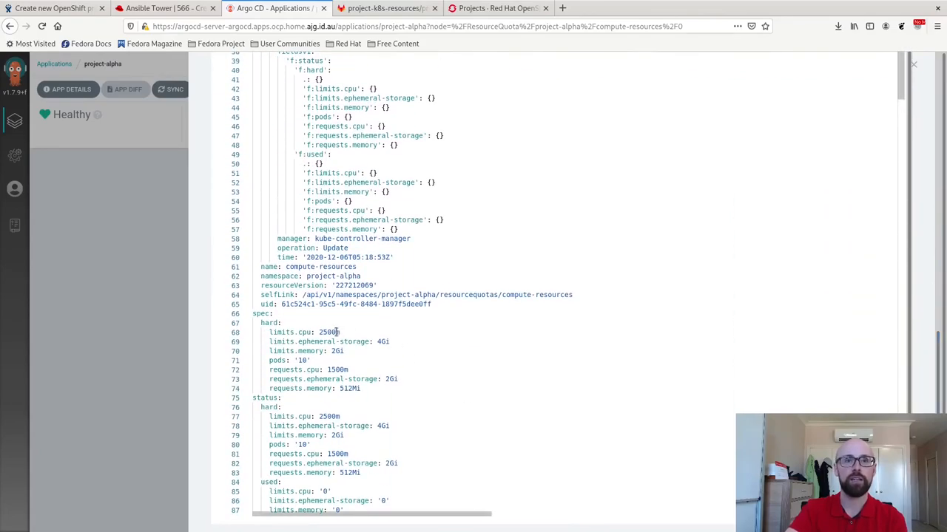
double_click(328, 332)
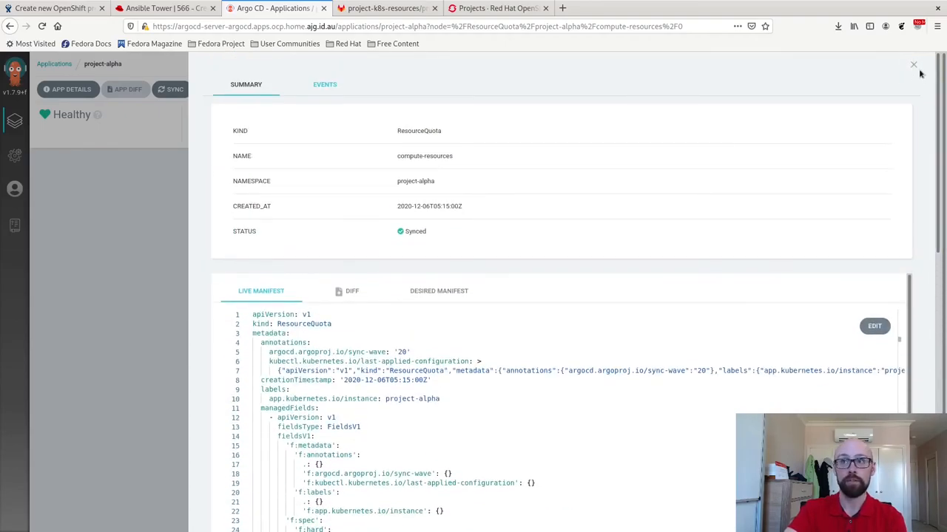
click(914, 65)
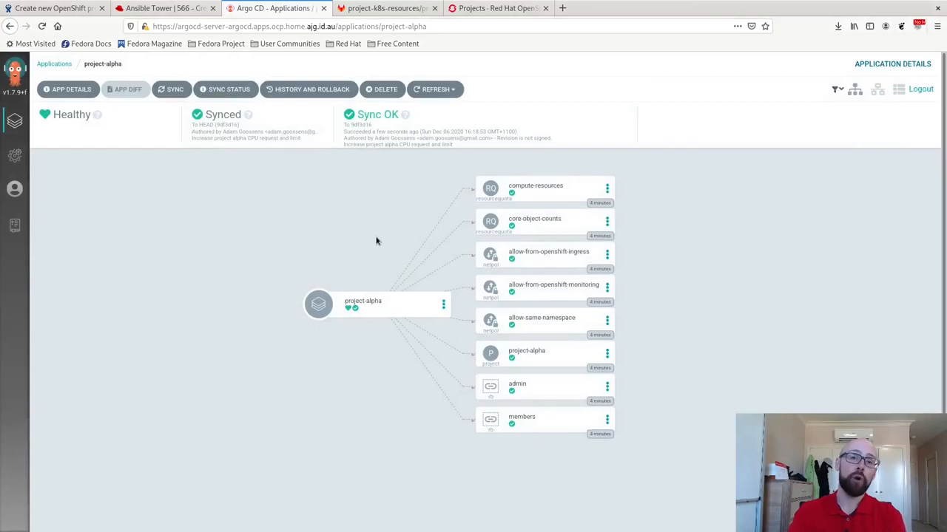